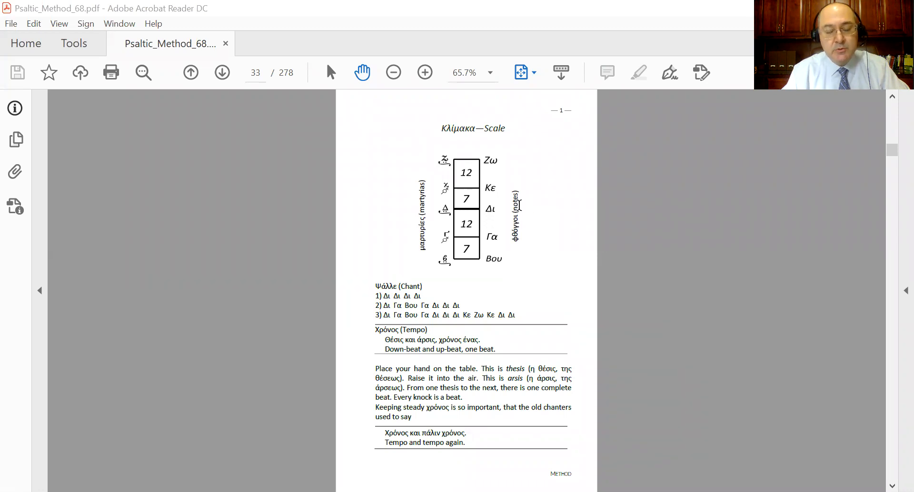
{"action": "mouse_move", "coordinate": [540, 228]}
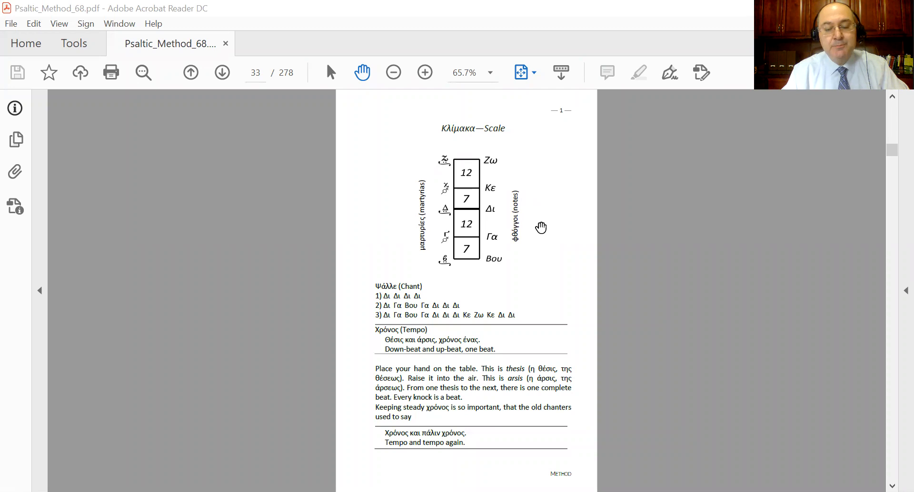
{"action": "mouse_move", "coordinate": [533, 157]}
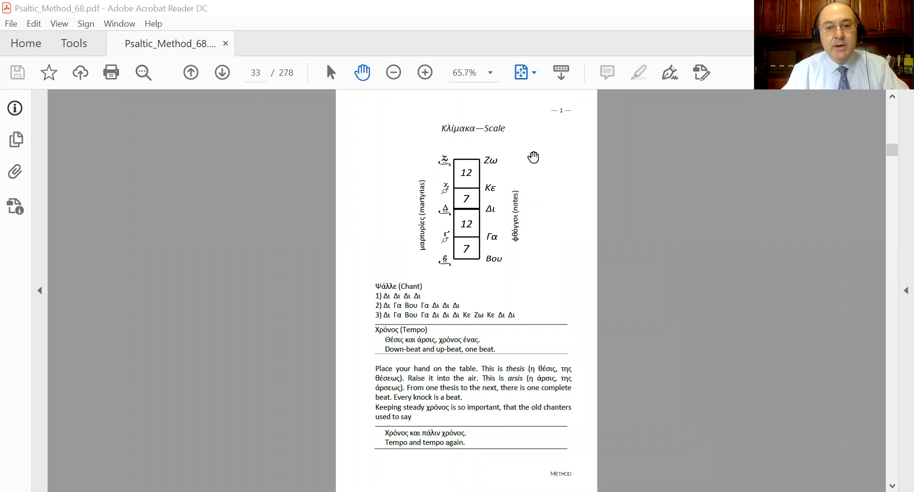
{"action": "mouse_move", "coordinate": [520, 183]}
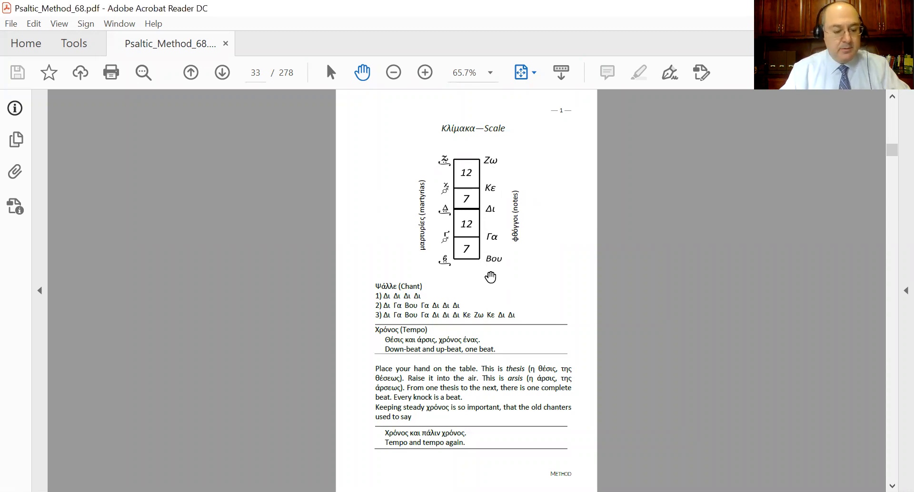
- Zoom the scale page to 150% and scroll so the Κλίμακα—Scale diagram fills the view
{"action": "left_click", "coordinate": [425, 72]}
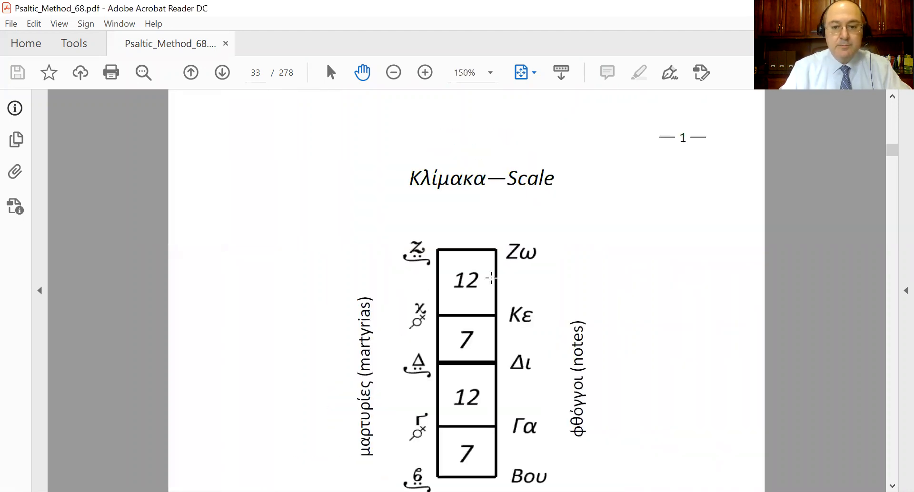
{"action": "scroll", "scroll_direction": "down", "scroll_amount": 3}
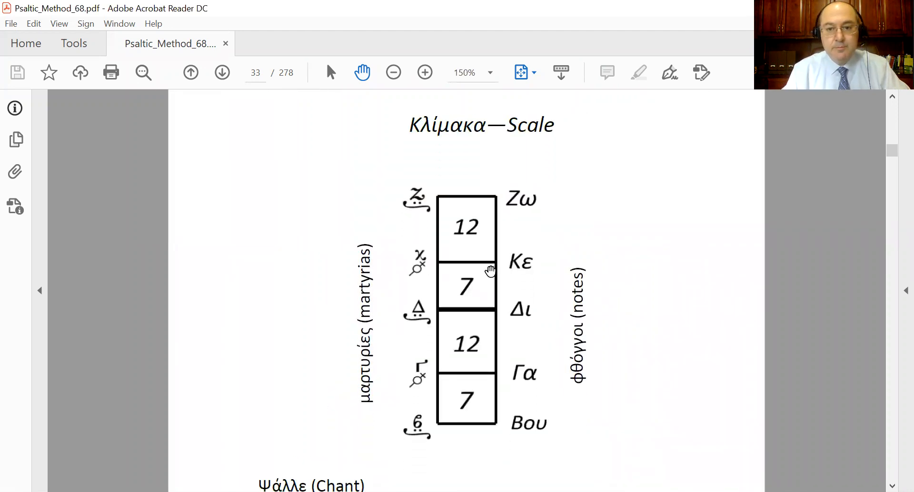
{"action": "scroll", "scroll_direction": "down", "scroll_amount": 3}
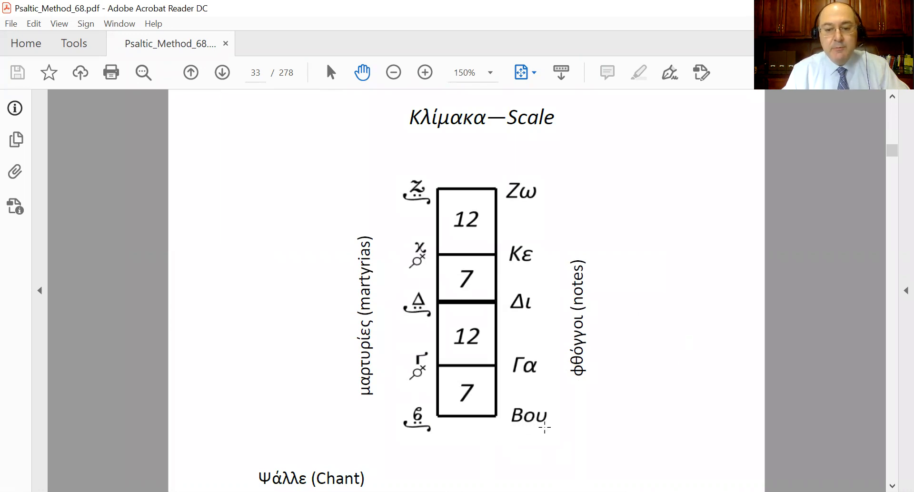
{"action": "mouse_move", "coordinate": [541, 382]}
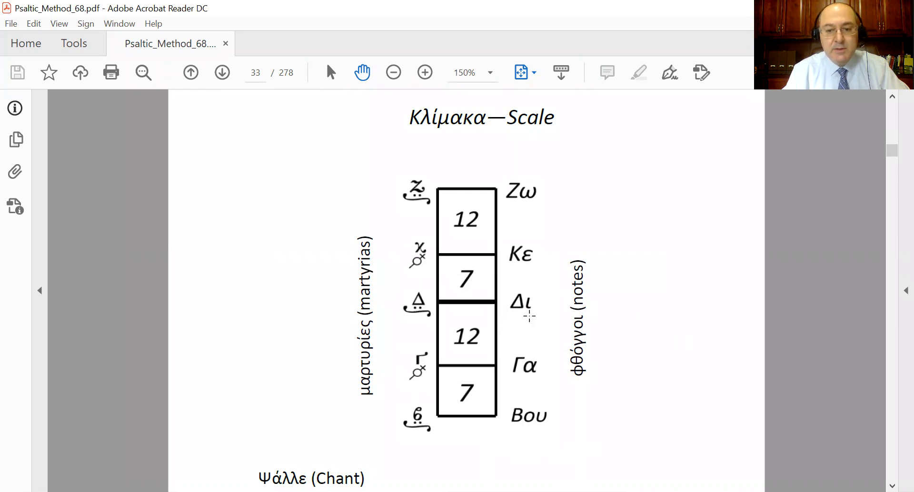
{"action": "mouse_move", "coordinate": [540, 260]}
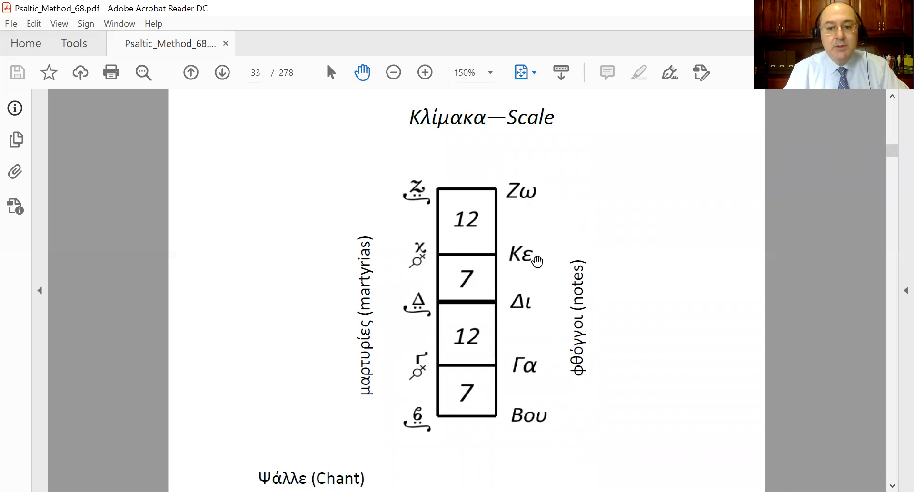
{"action": "mouse_move", "coordinate": [570, 319]}
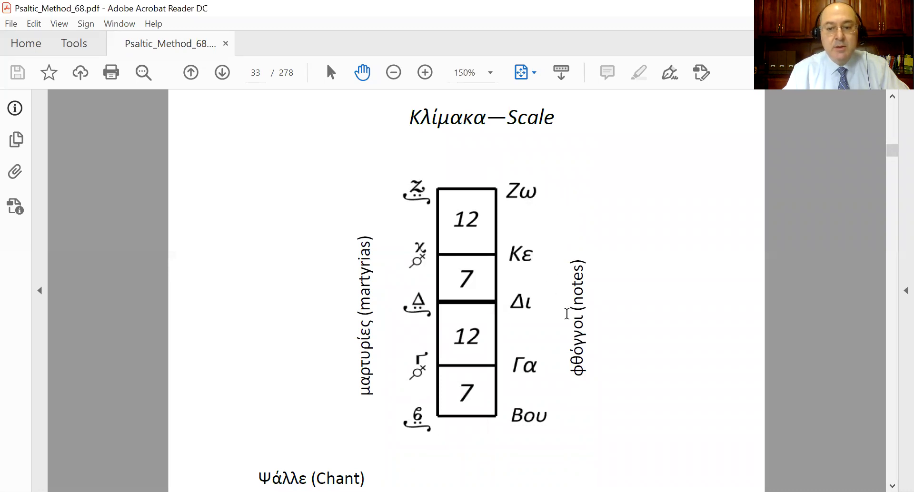
{"action": "mouse_move", "coordinate": [564, 411]}
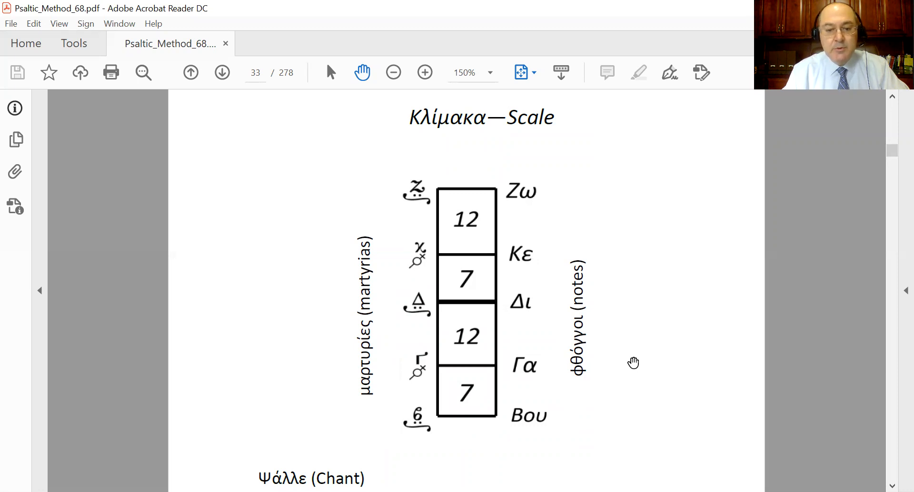
{"action": "mouse_move", "coordinate": [627, 350]}
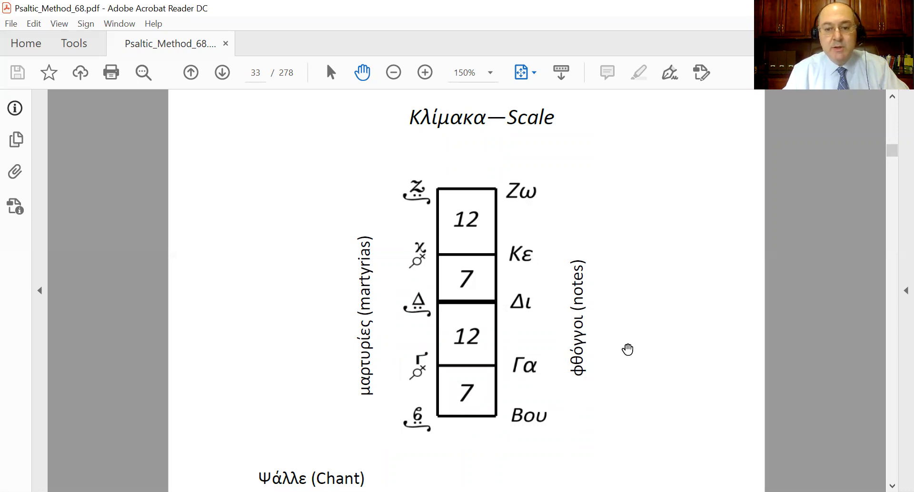
{"action": "mouse_move", "coordinate": [620, 405]}
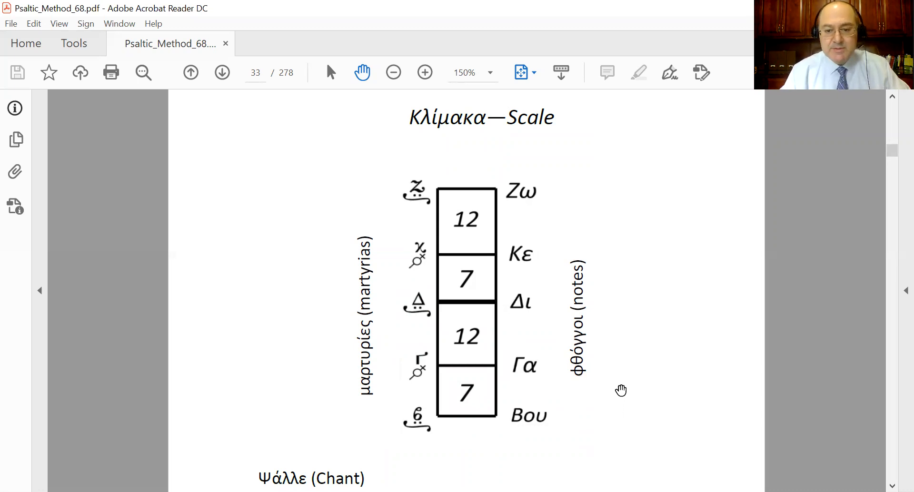
{"action": "mouse_move", "coordinate": [541, 377]}
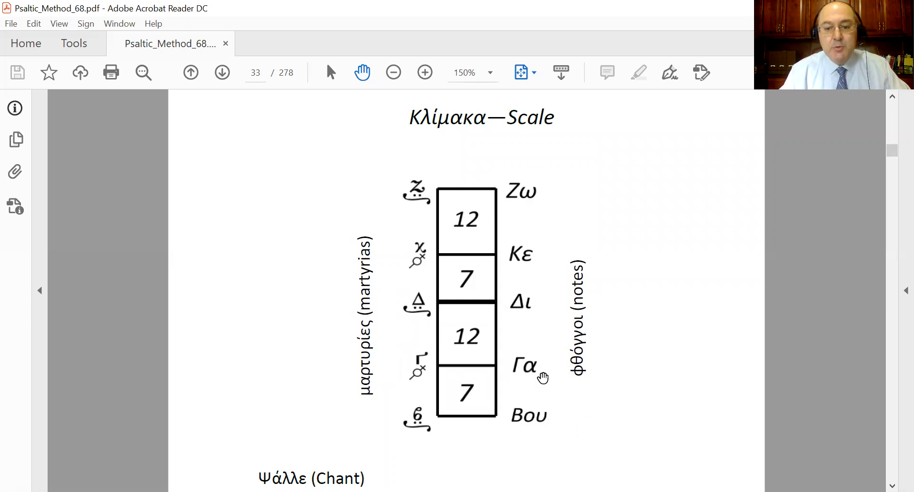
{"action": "mouse_move", "coordinate": [555, 416]}
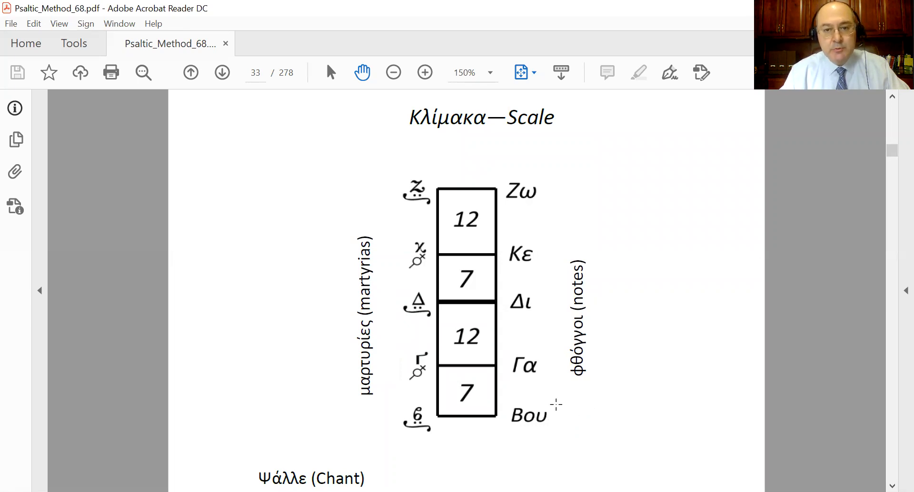
{"action": "mouse_move", "coordinate": [476, 420]}
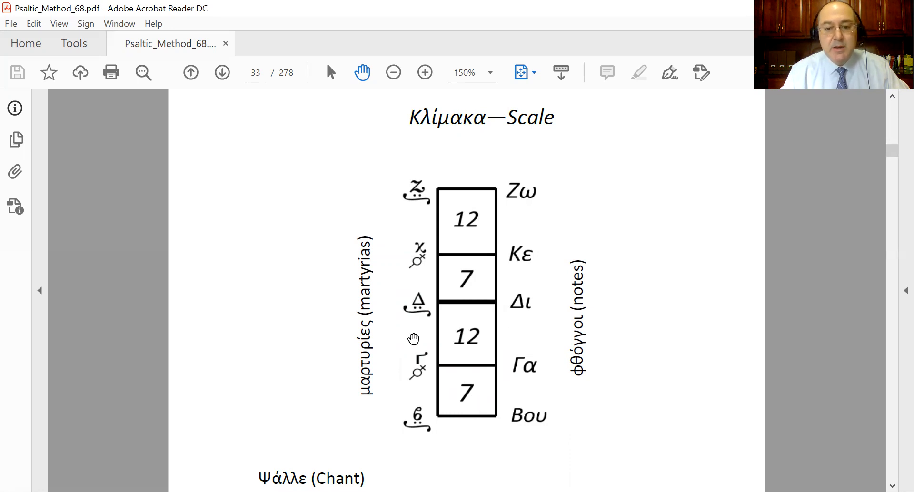
{"action": "mouse_move", "coordinate": [462, 383]}
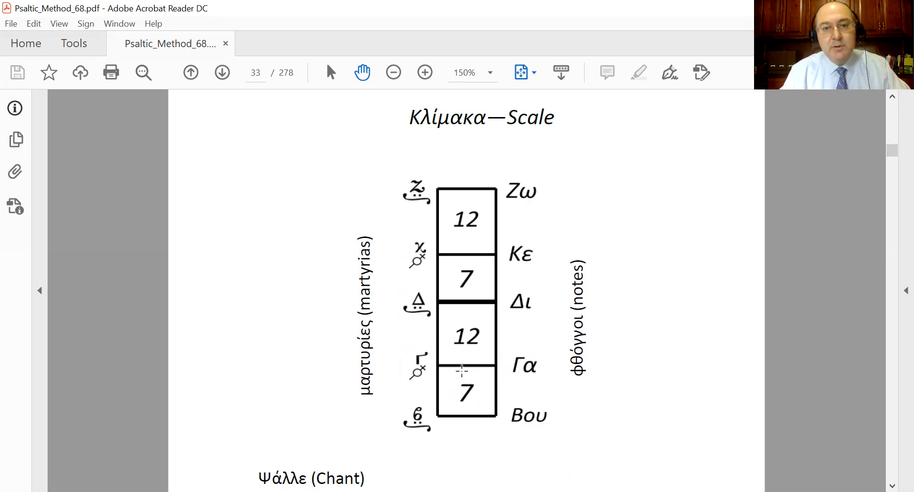
{"action": "mouse_move", "coordinate": [432, 355]}
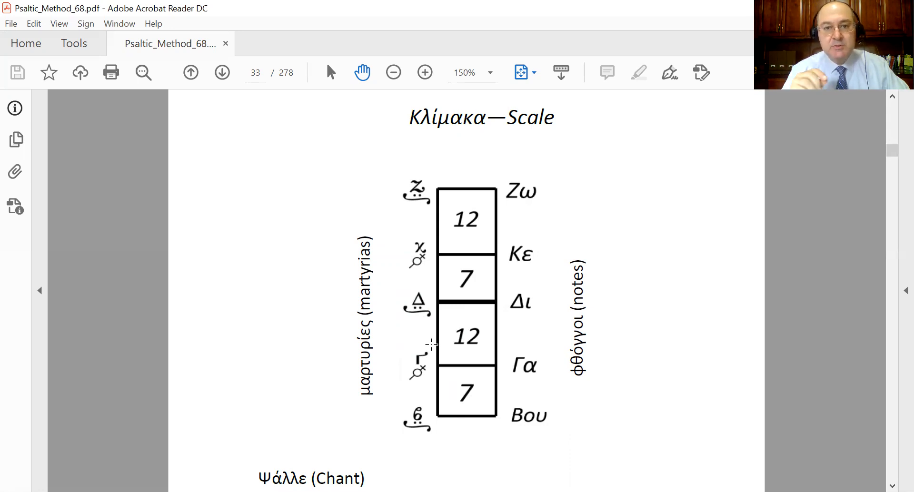
{"action": "mouse_move", "coordinate": [509, 368]}
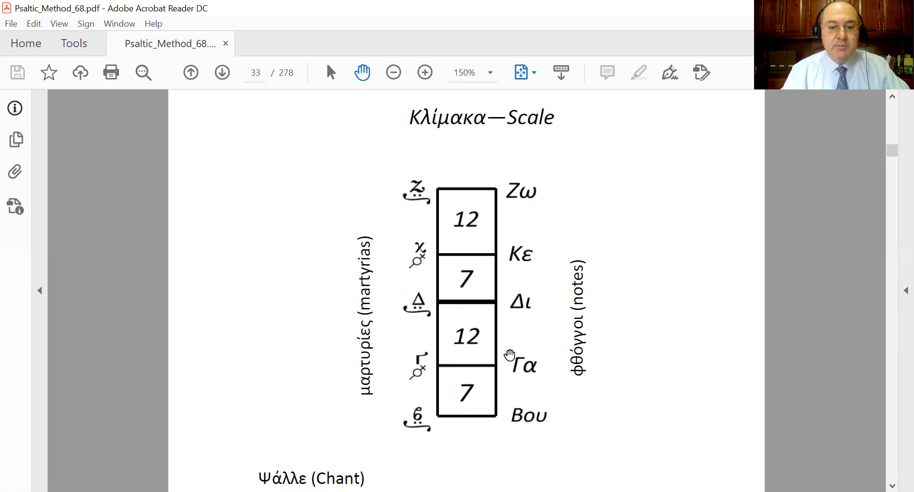
{"action": "mouse_move", "coordinate": [498, 323]}
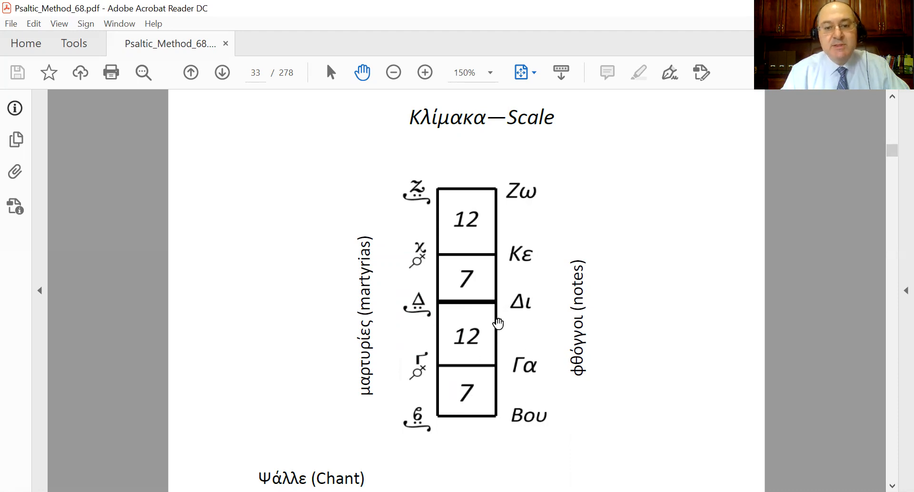
{"action": "mouse_move", "coordinate": [440, 284]}
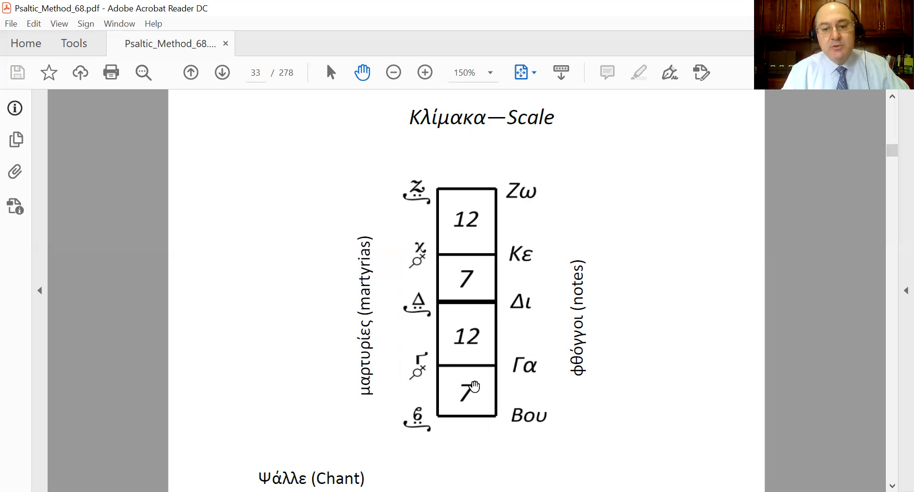
{"action": "mouse_move", "coordinate": [489, 323]}
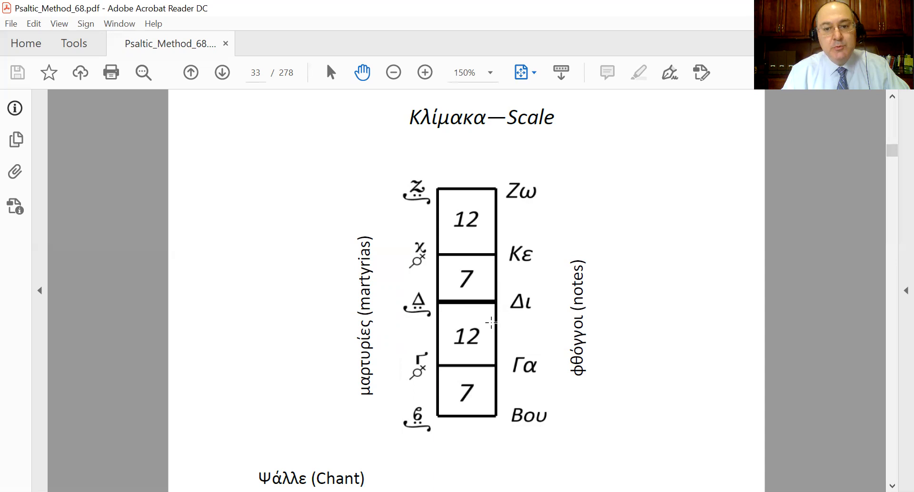
{"action": "mouse_move", "coordinate": [516, 227]}
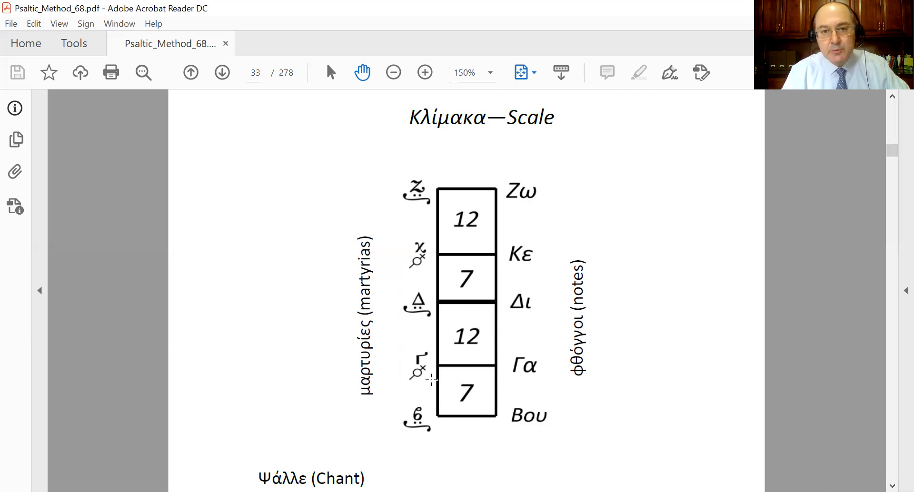
{"action": "mouse_move", "coordinate": [549, 313]}
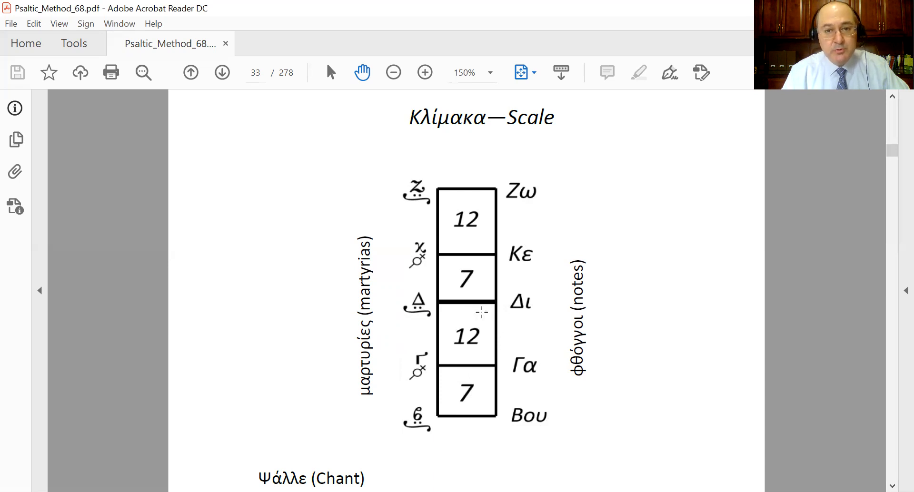
{"action": "mouse_move", "coordinate": [542, 254]}
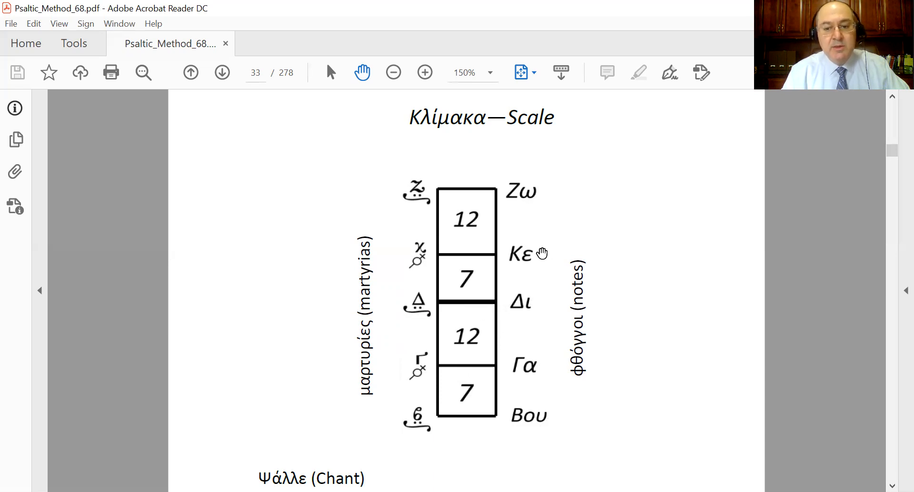
{"action": "mouse_move", "coordinate": [539, 250]}
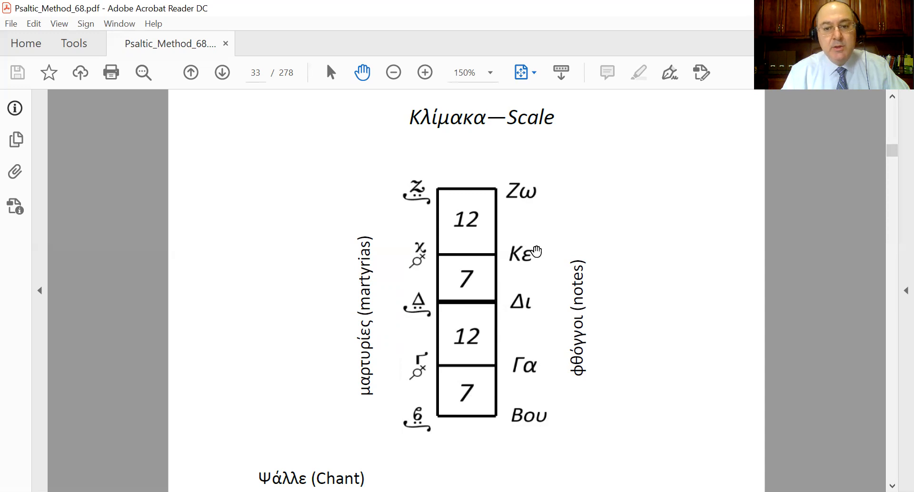
{"action": "mouse_move", "coordinate": [496, 236]}
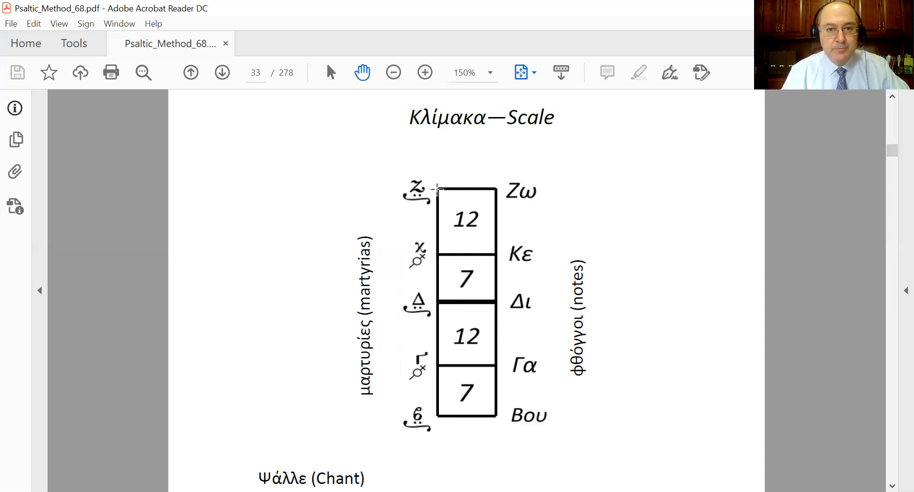
{"action": "mouse_move", "coordinate": [502, 233]}
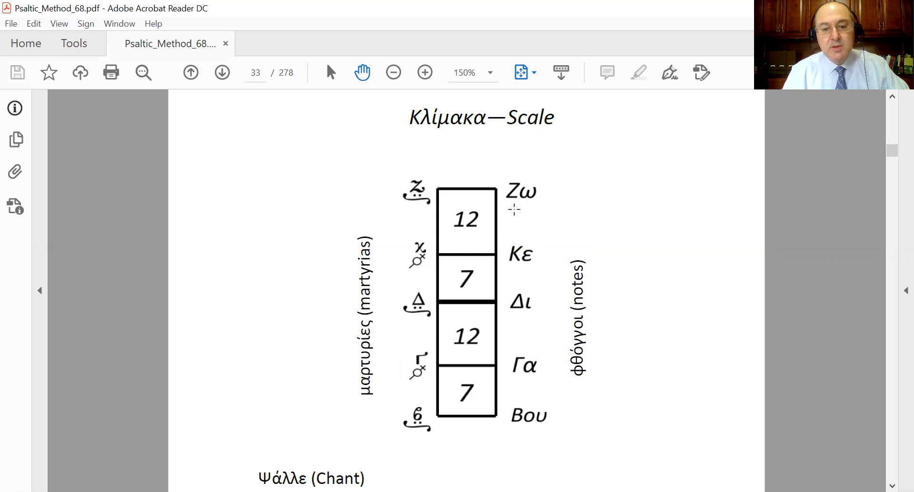
- Scroll down slightly to bring the Ψάλλε (Chant) line Δι Δι Δι Δι into view
{"action": "scroll", "scroll_direction": "down", "scroll_amount": 3}
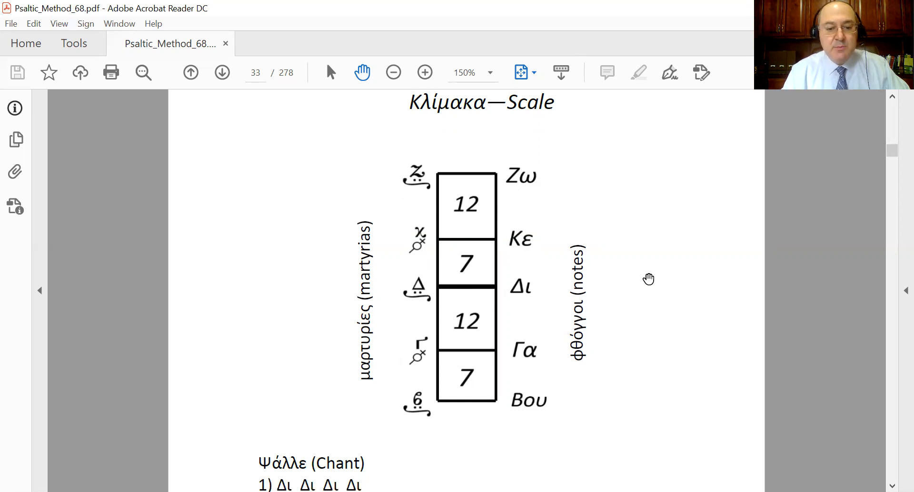
- Scroll further down to show Chant exercises 1–3 and the top of the Χρόνος heading
{"action": "scroll", "scroll_direction": "down", "scroll_amount": 3}
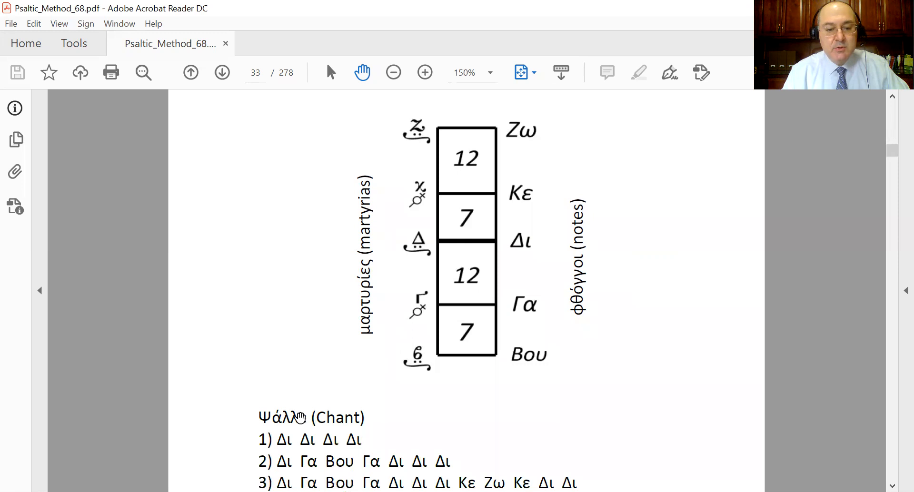
{"action": "mouse_move", "coordinate": [284, 463]}
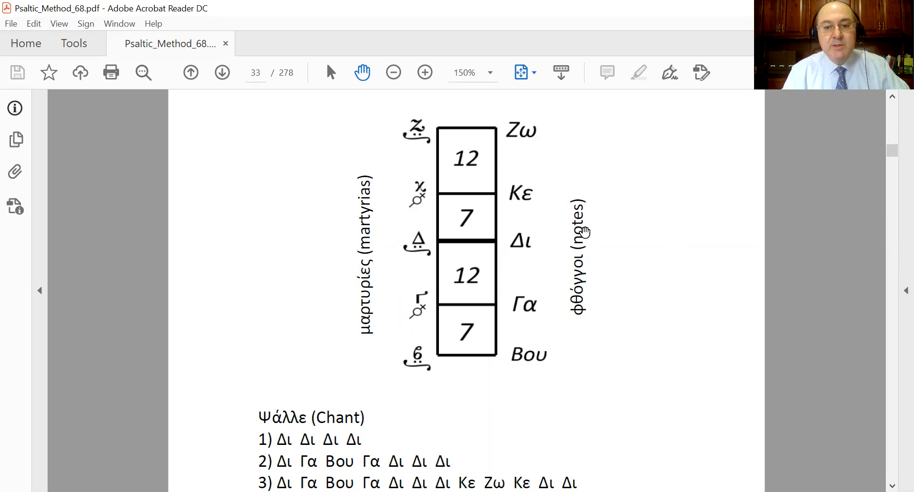
{"action": "mouse_move", "coordinate": [555, 242]}
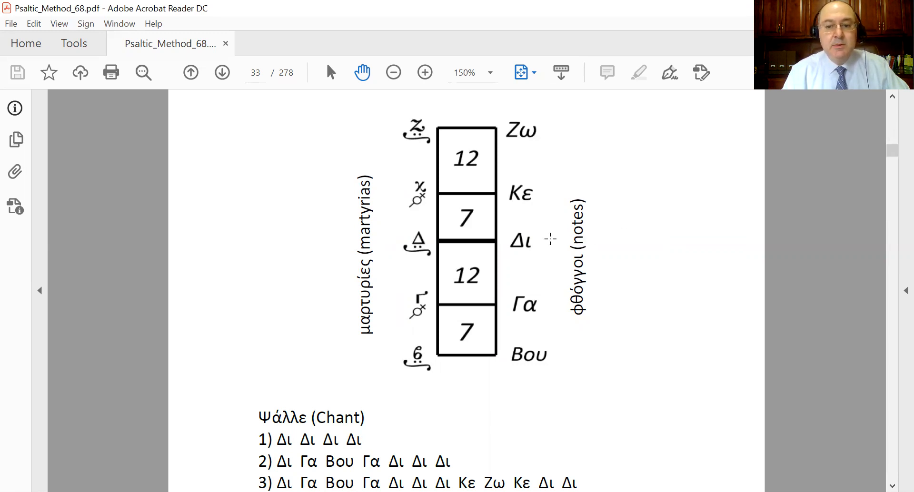
{"action": "mouse_move", "coordinate": [590, 239]}
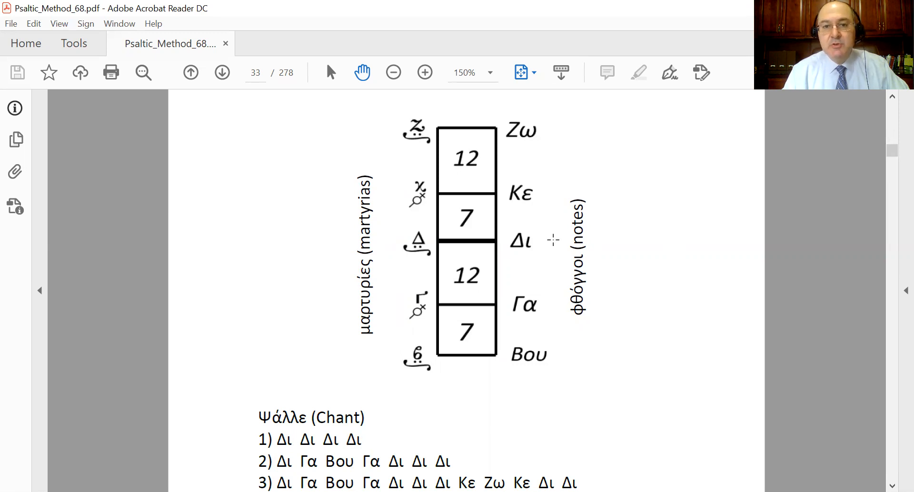
{"action": "mouse_move", "coordinate": [555, 300]}
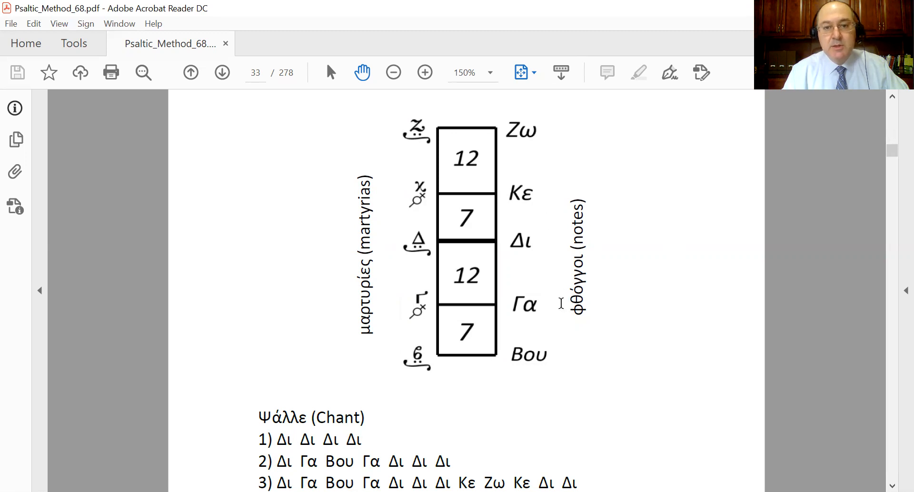
{"action": "mouse_move", "coordinate": [558, 279]}
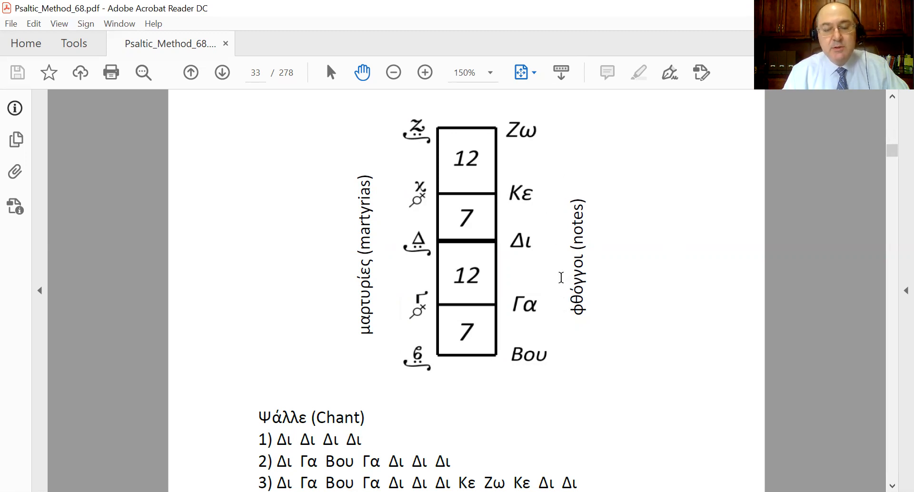
{"action": "mouse_move", "coordinate": [279, 474]}
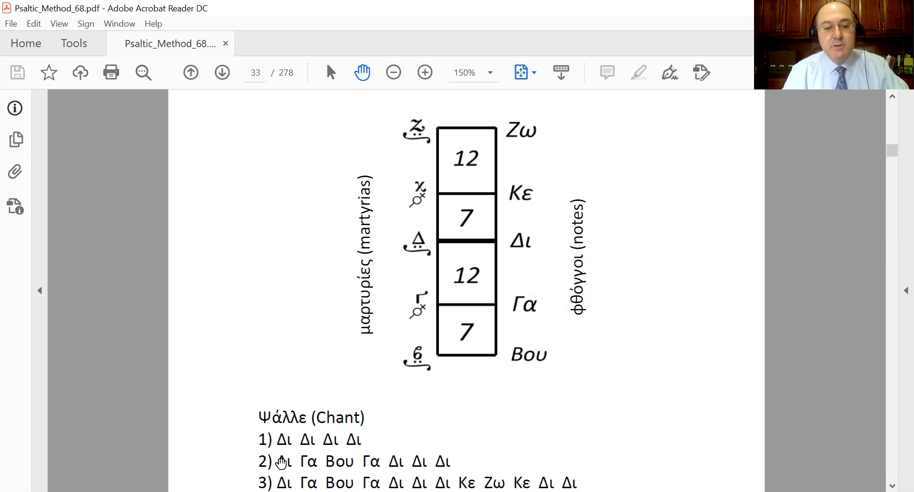
{"action": "scroll", "scroll_direction": "down", "scroll_amount": 3}
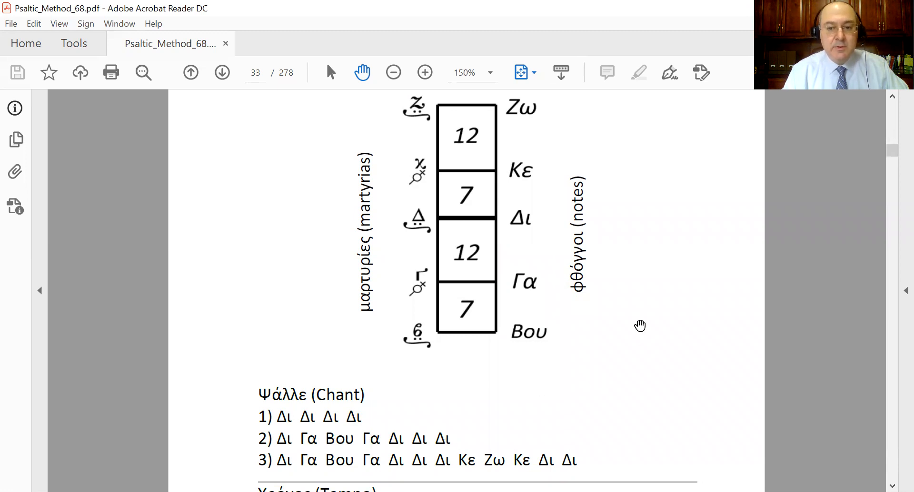
{"action": "mouse_move", "coordinate": [550, 216]}
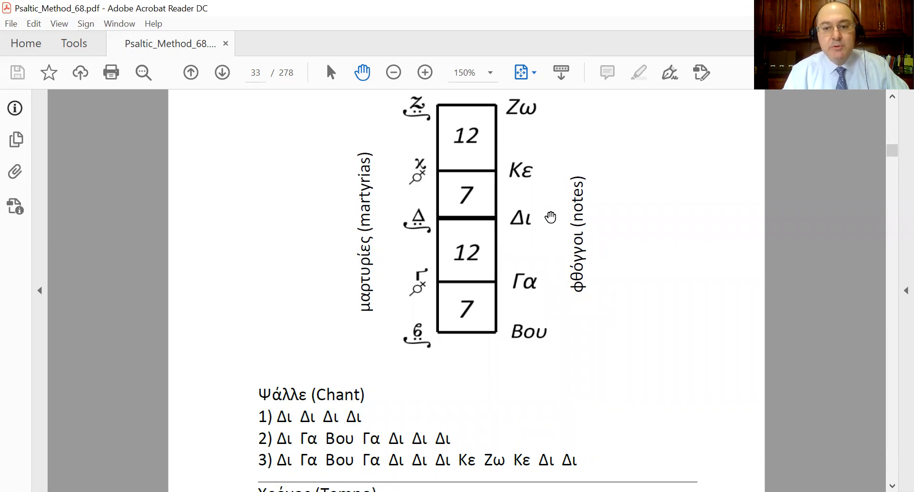
{"action": "mouse_move", "coordinate": [560, 233]}
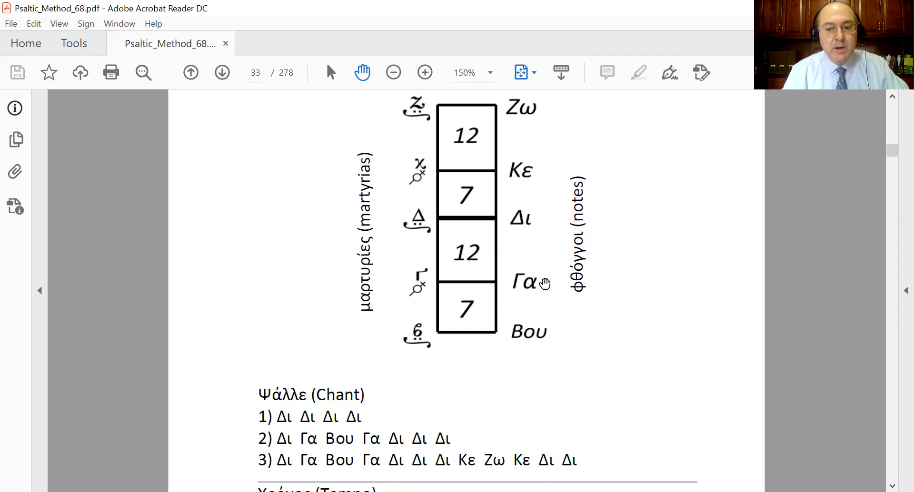
{"action": "mouse_move", "coordinate": [555, 215]}
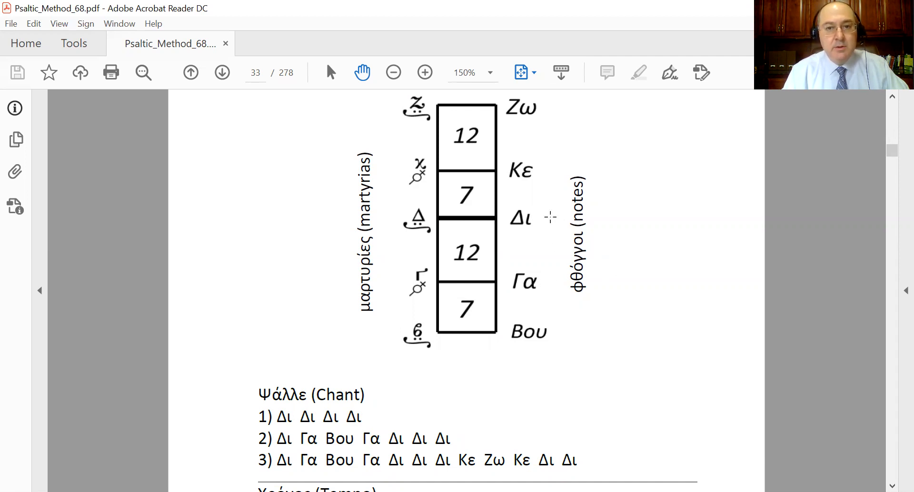
{"action": "mouse_move", "coordinate": [554, 272]}
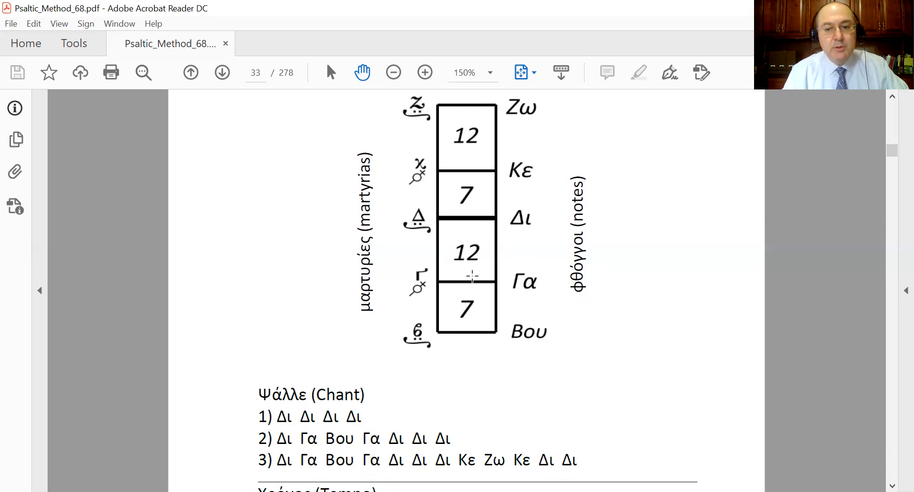
{"action": "mouse_move", "coordinate": [471, 291]}
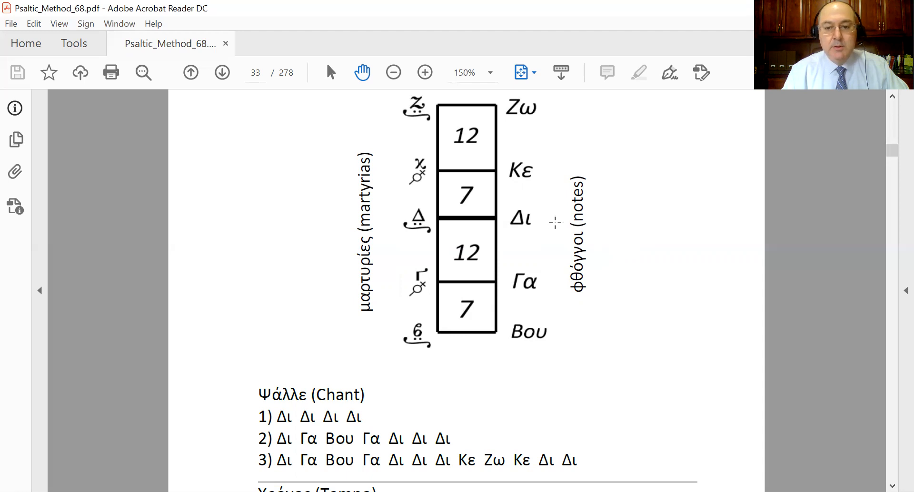
{"action": "mouse_move", "coordinate": [557, 326]}
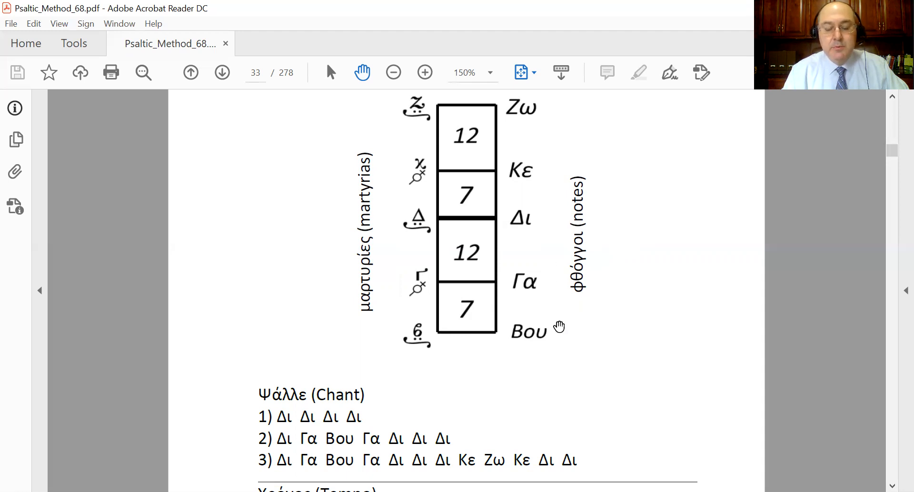
{"action": "mouse_move", "coordinate": [546, 224]}
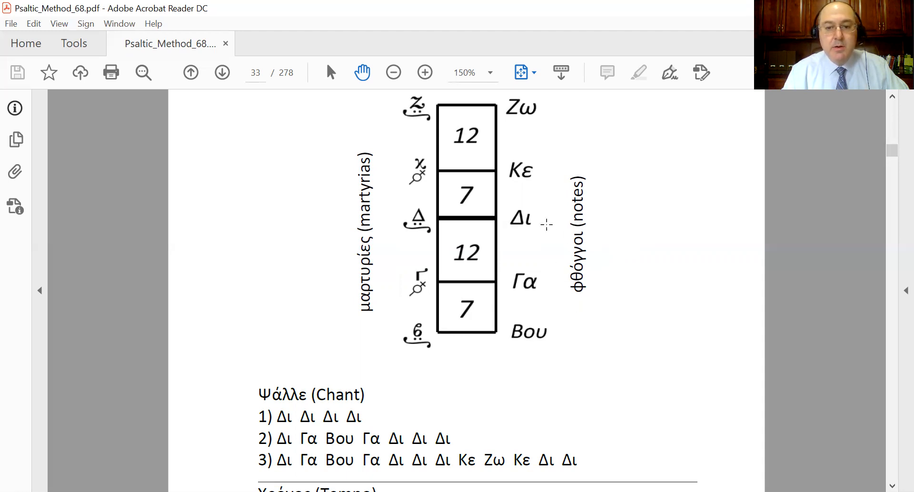
{"action": "mouse_move", "coordinate": [555, 219]}
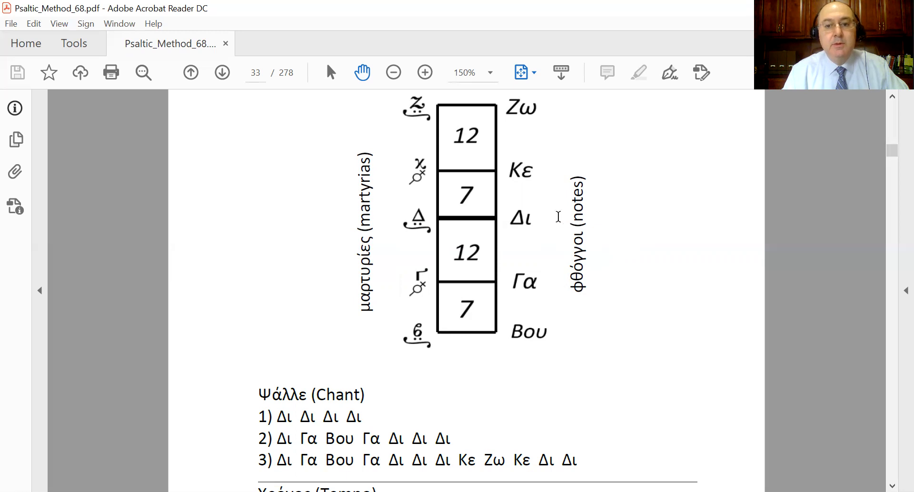
{"action": "mouse_move", "coordinate": [546, 216]}
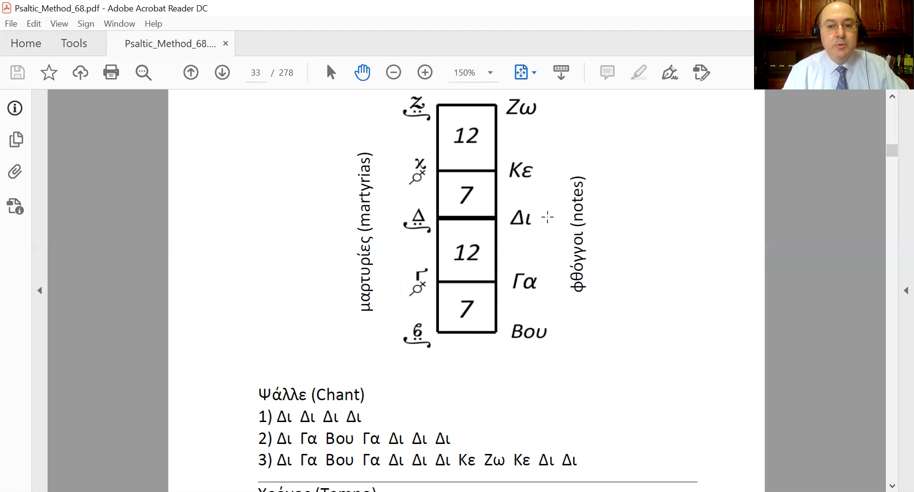
{"action": "mouse_move", "coordinate": [546, 283]}
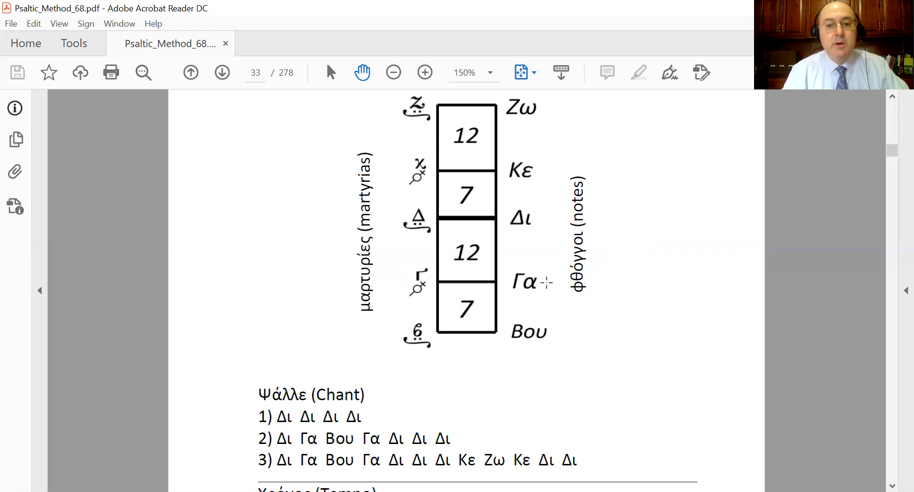
{"action": "mouse_move", "coordinate": [551, 330]}
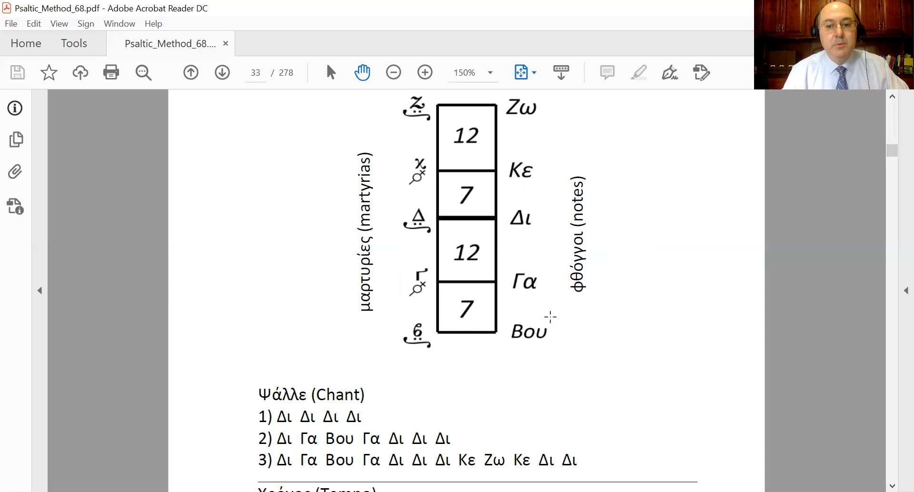
{"action": "mouse_move", "coordinate": [542, 218]}
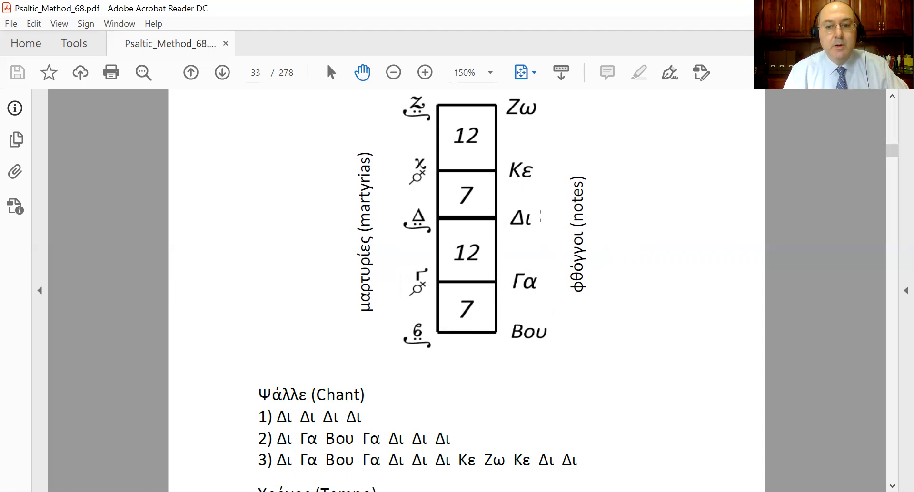
{"action": "mouse_move", "coordinate": [557, 215]}
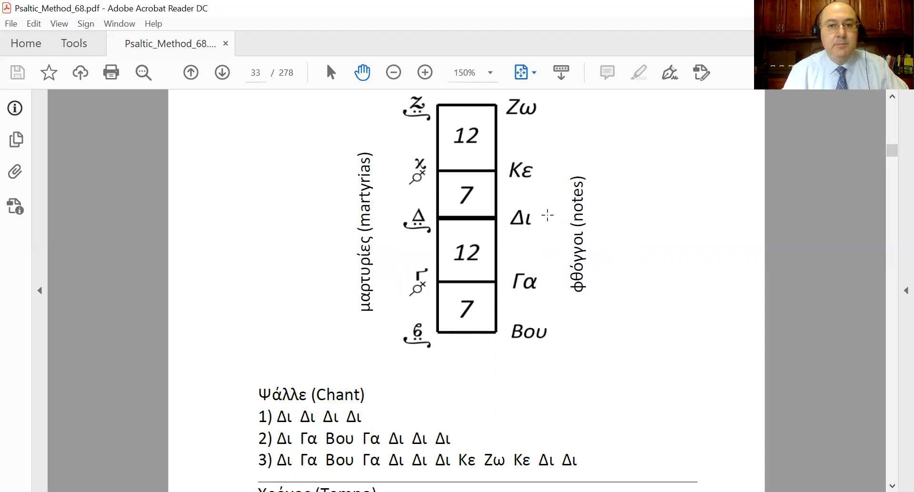
{"action": "mouse_move", "coordinate": [546, 217]}
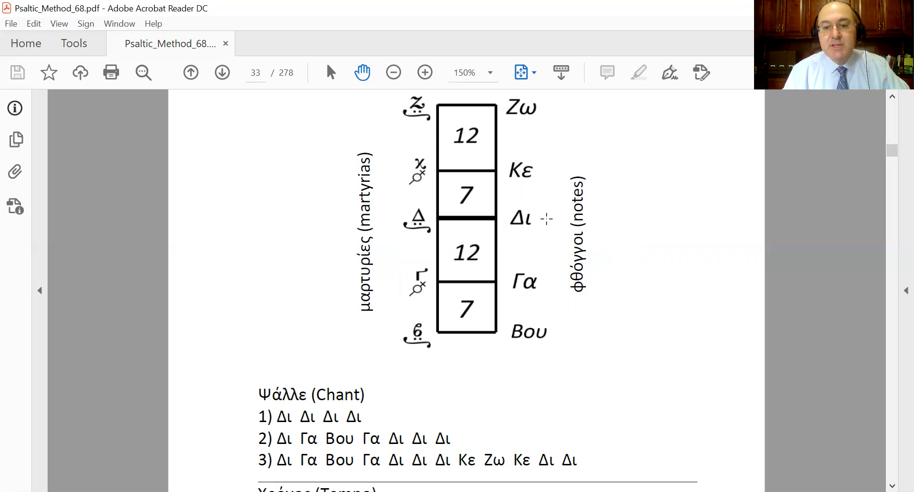
{"action": "mouse_move", "coordinate": [569, 301]}
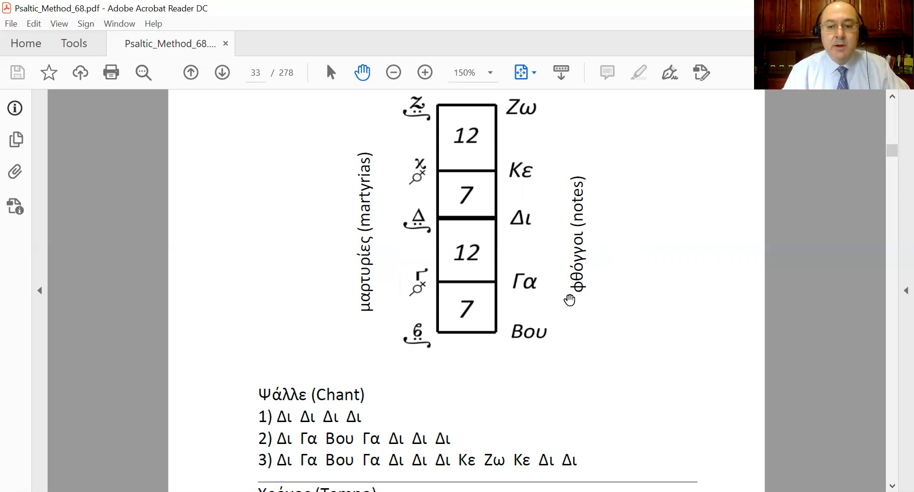
{"action": "mouse_move", "coordinate": [536, 225]}
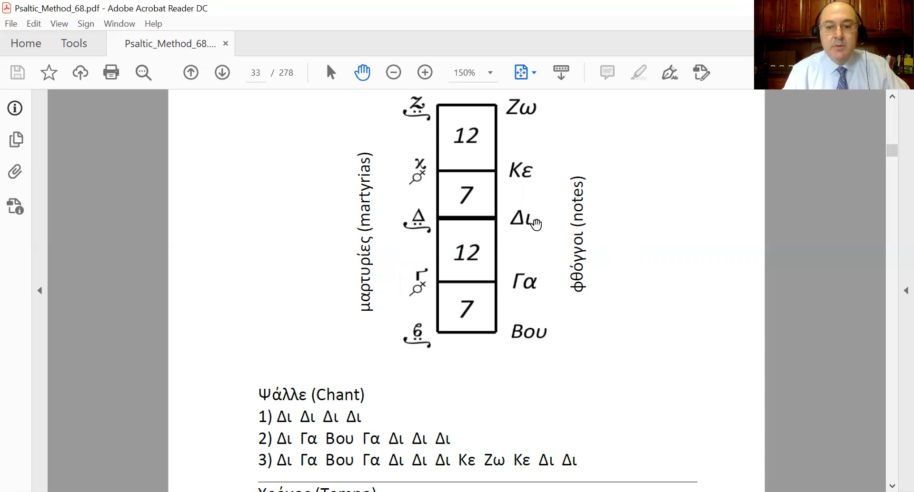
{"action": "mouse_move", "coordinate": [584, 189]}
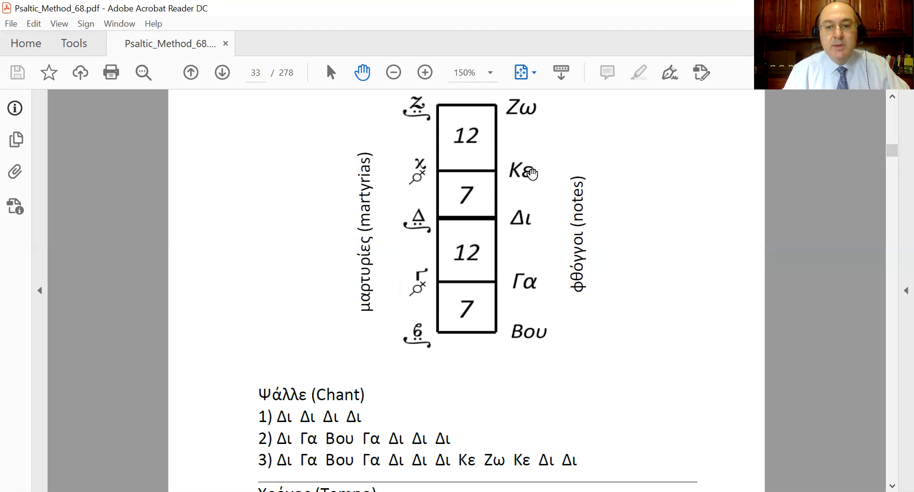
{"action": "mouse_move", "coordinate": [541, 216]}
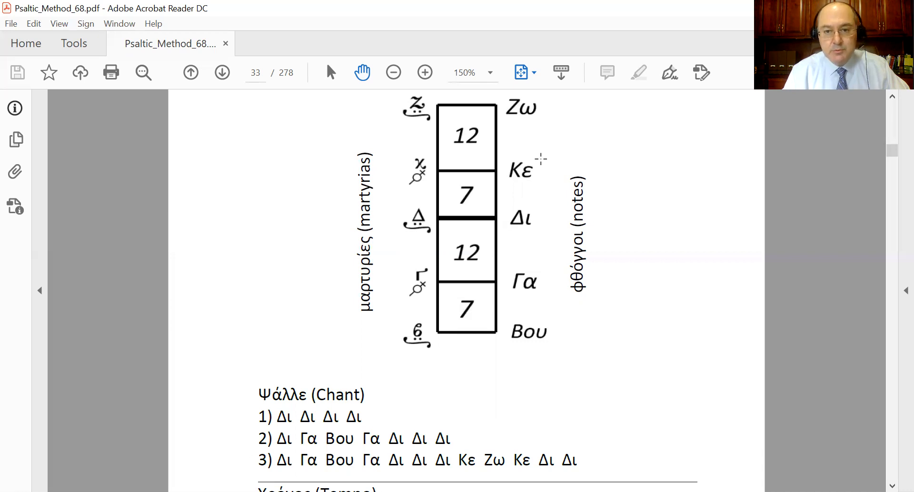
{"action": "mouse_move", "coordinate": [548, 109]}
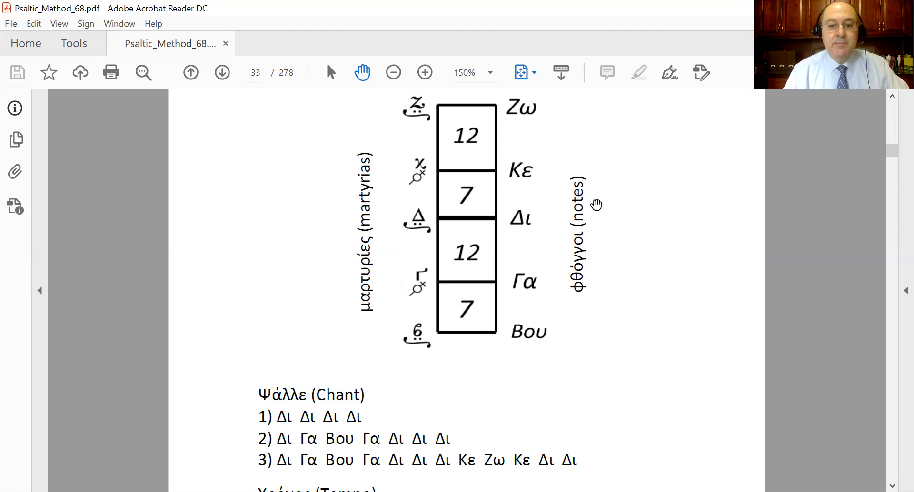
{"action": "mouse_move", "coordinate": [552, 281]}
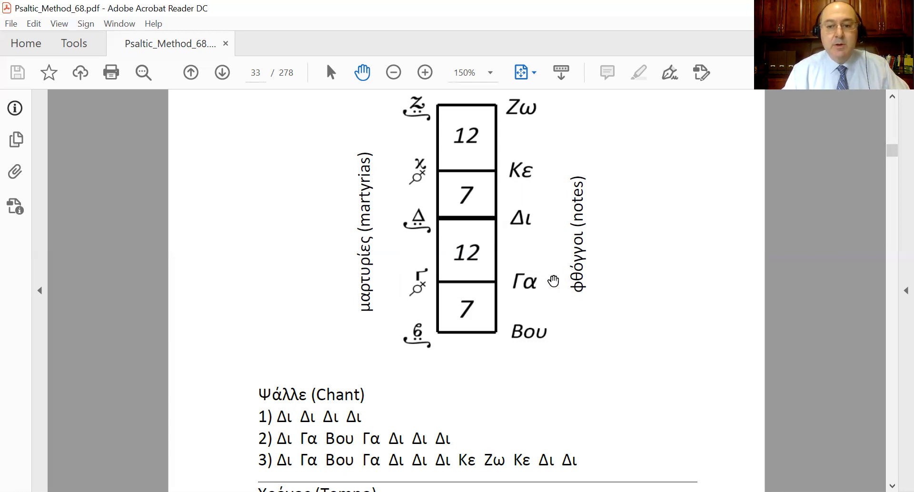
{"action": "mouse_move", "coordinate": [554, 287]}
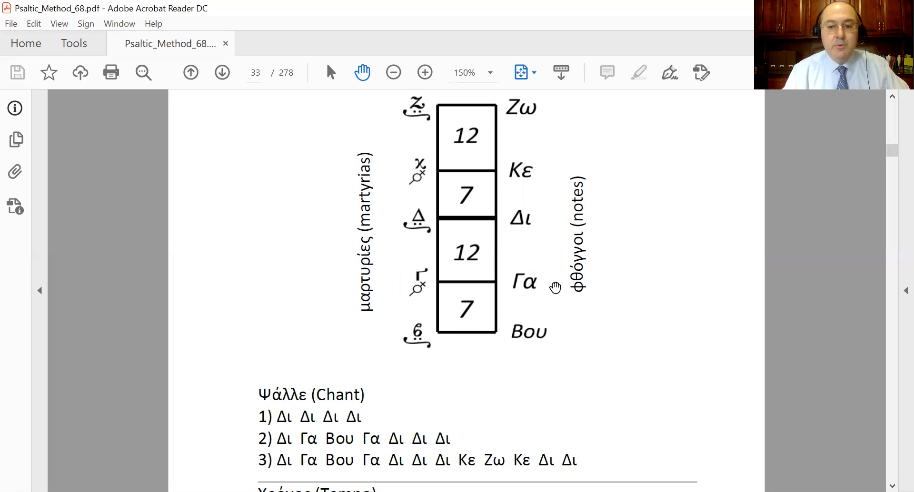
{"action": "mouse_move", "coordinate": [555, 215]}
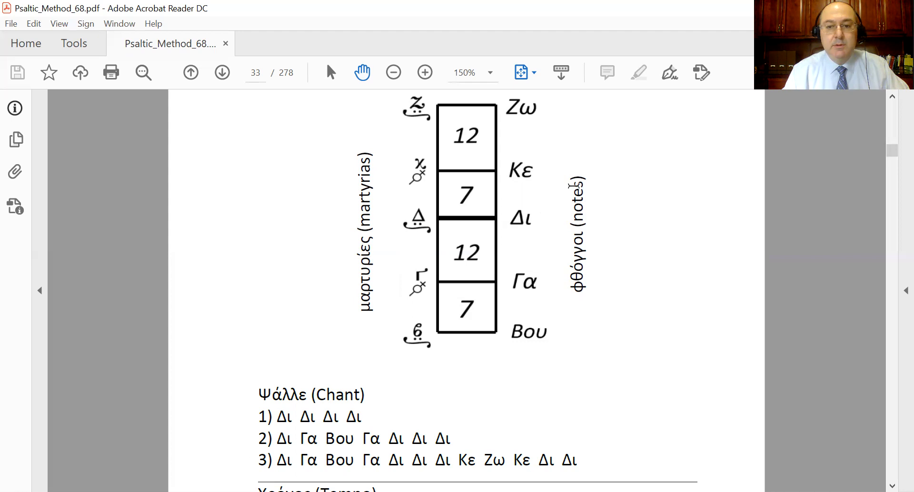
{"action": "mouse_move", "coordinate": [546, 108]}
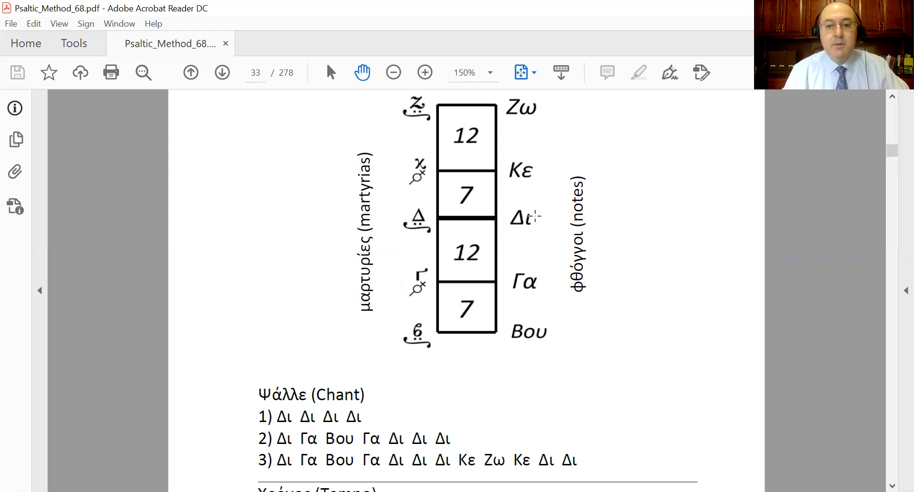
{"action": "mouse_move", "coordinate": [545, 228]}
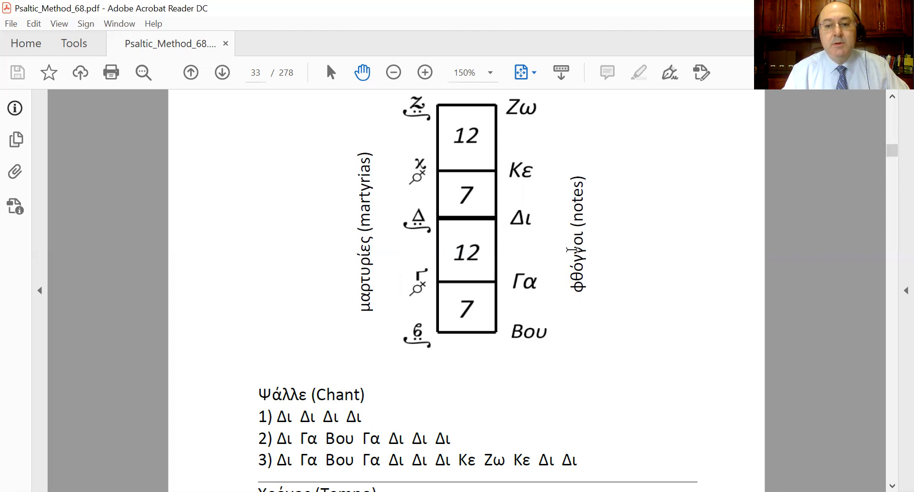
{"action": "mouse_move", "coordinate": [559, 338]}
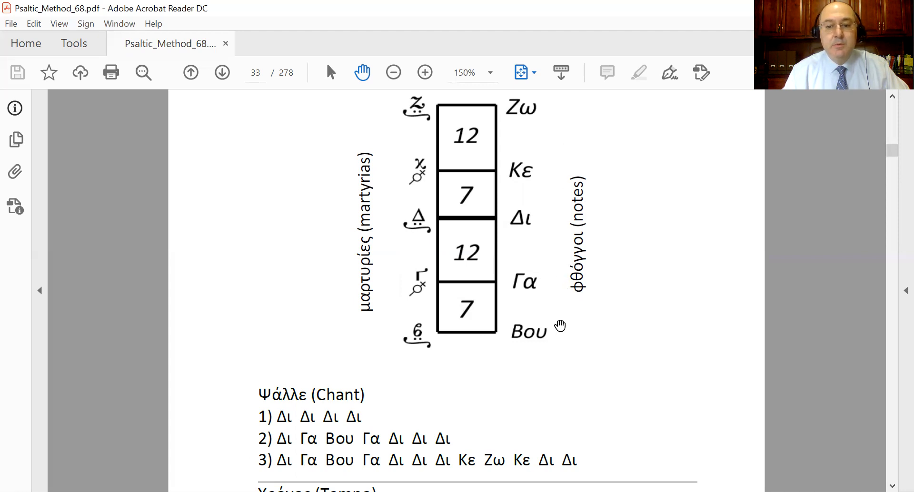
{"action": "mouse_move", "coordinate": [545, 219]}
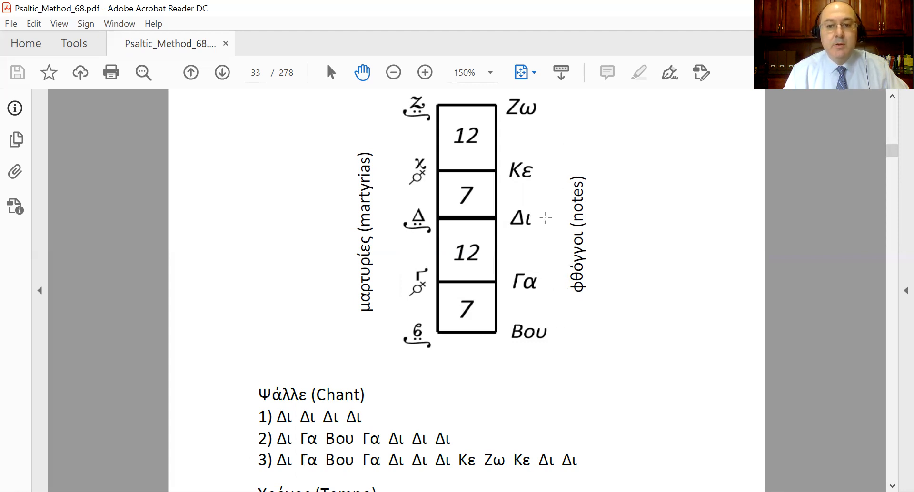
{"action": "mouse_move", "coordinate": [555, 217]}
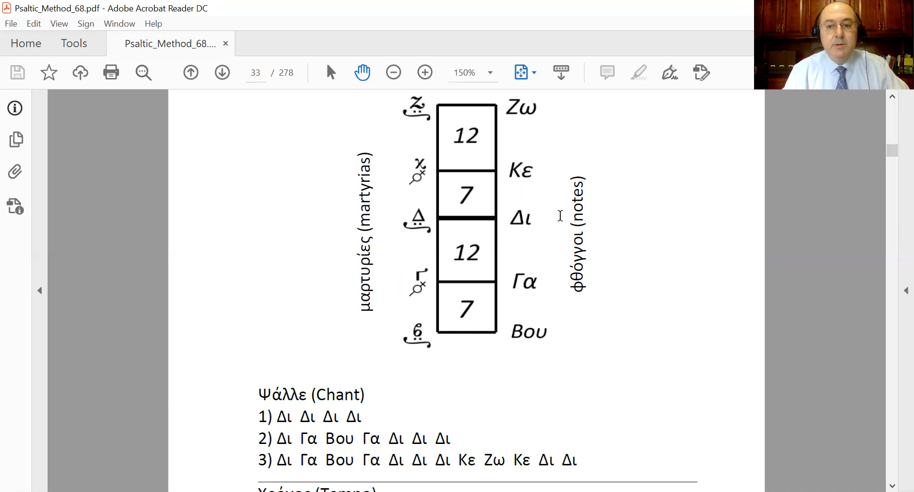
{"action": "mouse_move", "coordinate": [543, 175]}
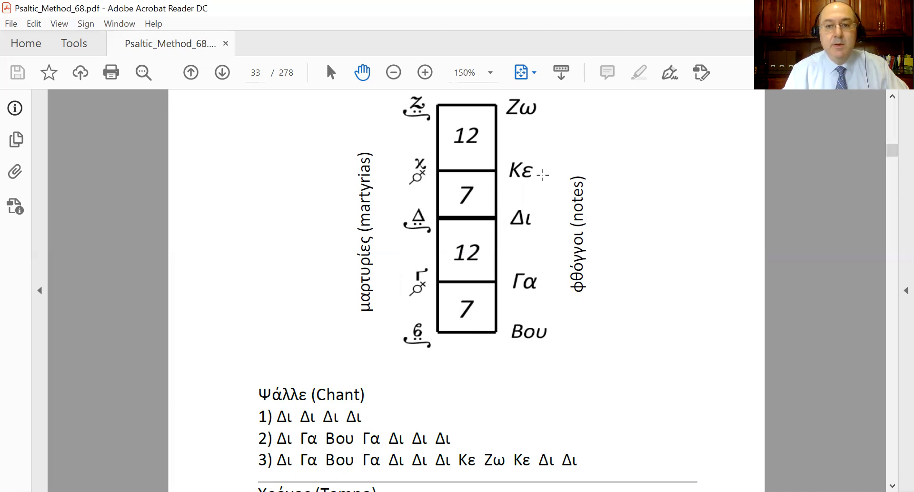
{"action": "mouse_move", "coordinate": [540, 173]}
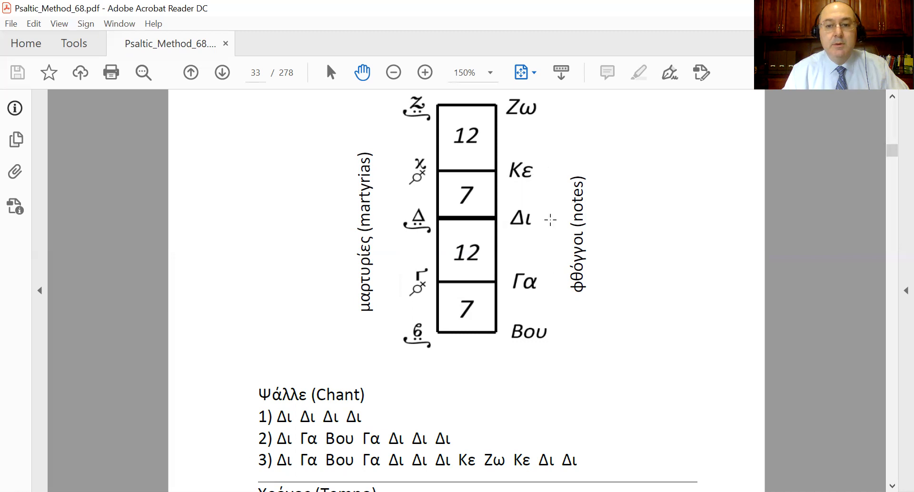
{"action": "mouse_move", "coordinate": [544, 219]}
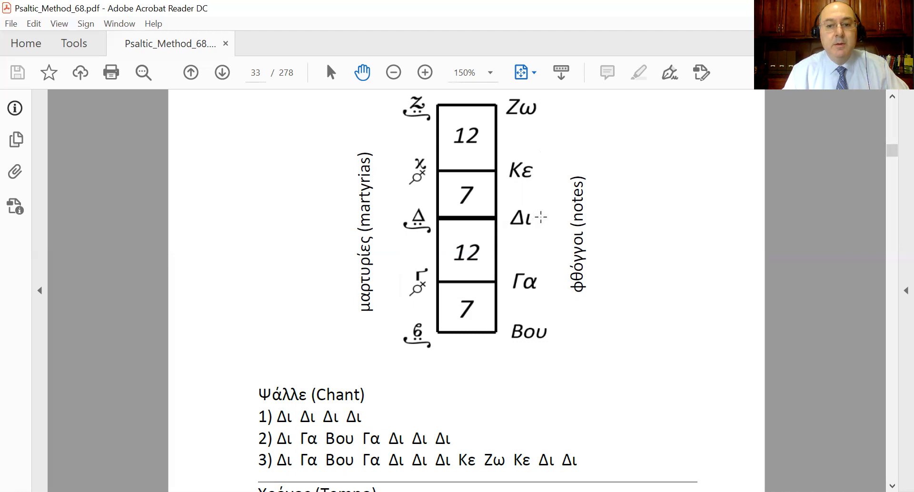
{"action": "mouse_move", "coordinate": [544, 228]}
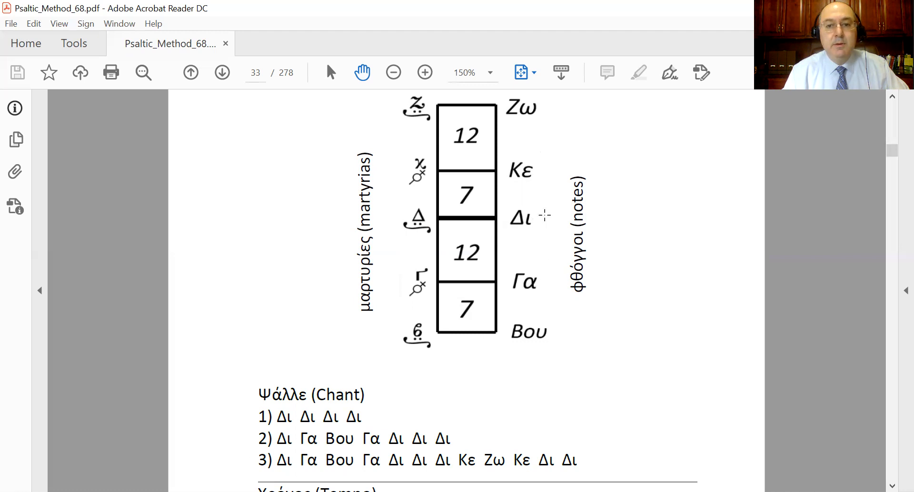
{"action": "mouse_move", "coordinate": [538, 99]}
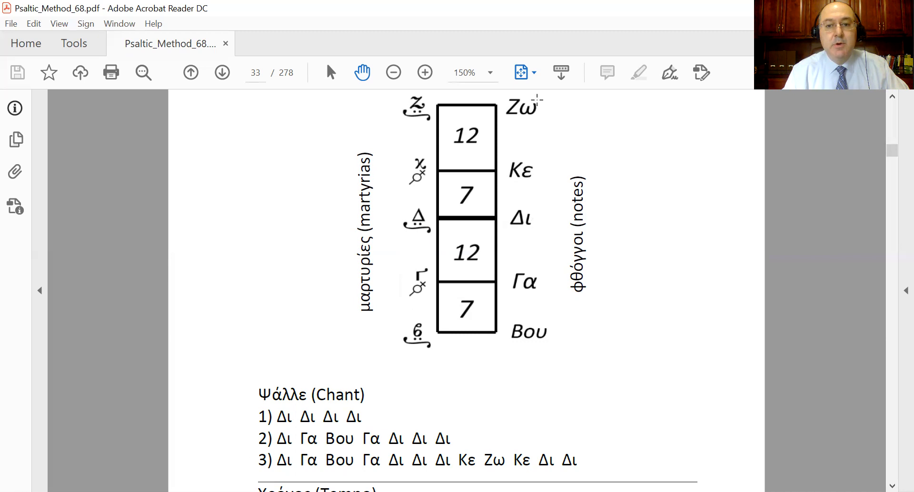
{"action": "mouse_move", "coordinate": [540, 148]}
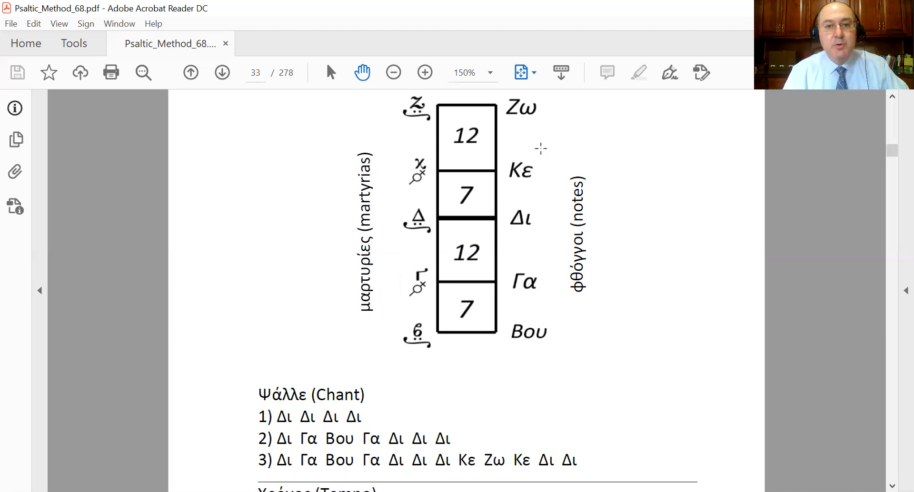
{"action": "mouse_move", "coordinate": [556, 169]}
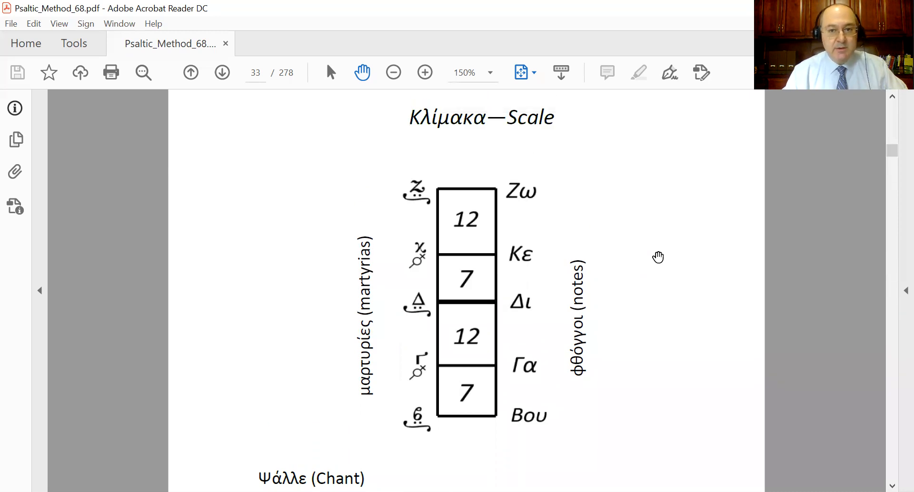
{"action": "scroll", "scroll_direction": "down", "scroll_amount": 3}
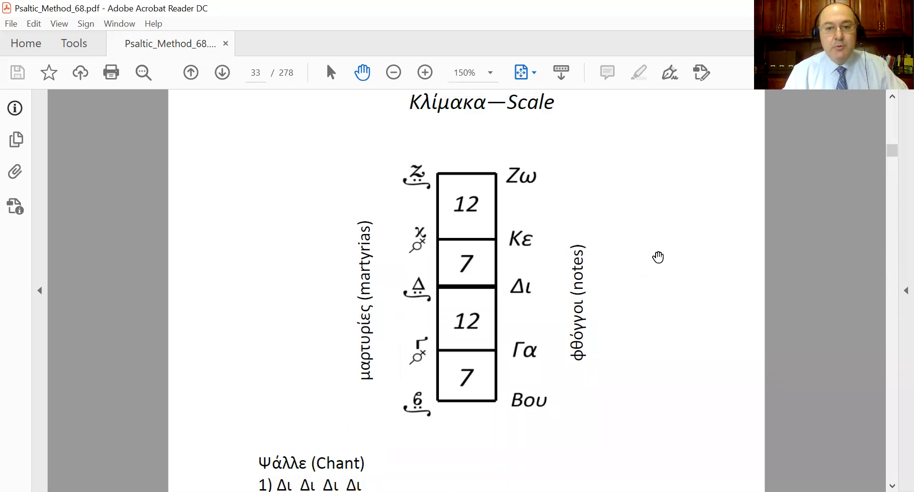
{"action": "mouse_move", "coordinate": [567, 405]}
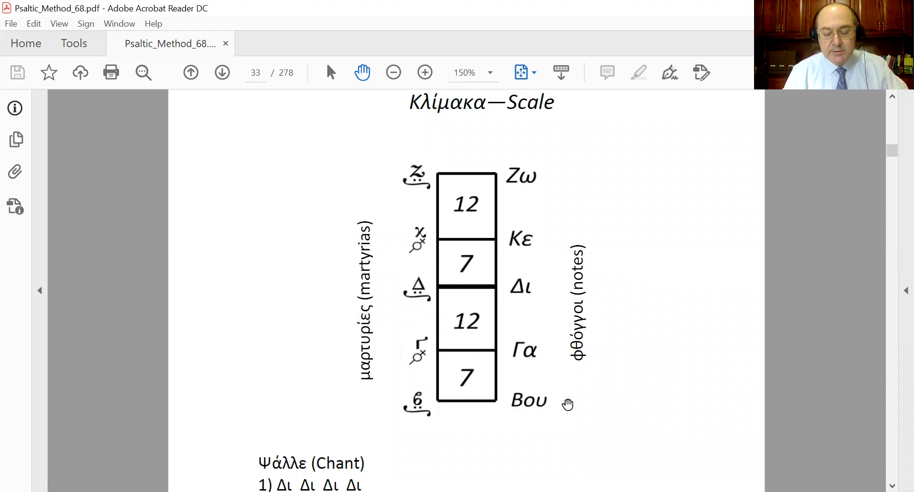
{"action": "mouse_move", "coordinate": [558, 364]}
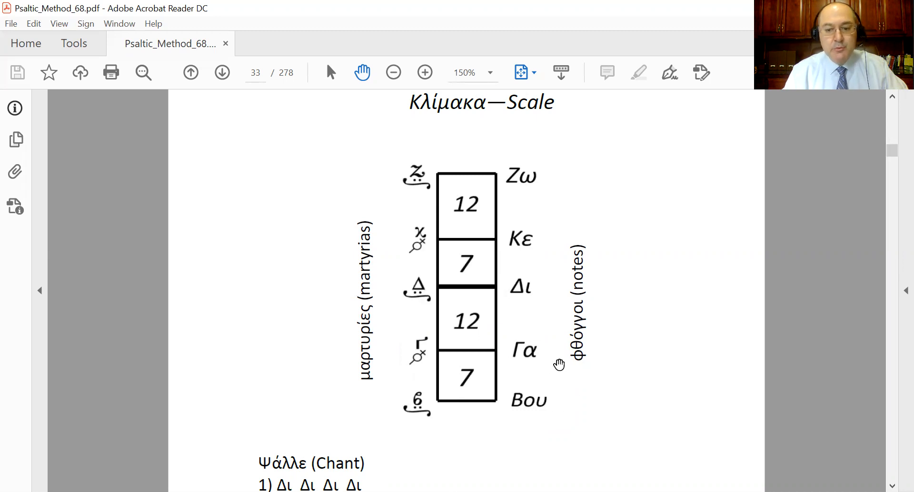
{"action": "mouse_move", "coordinate": [548, 175]}
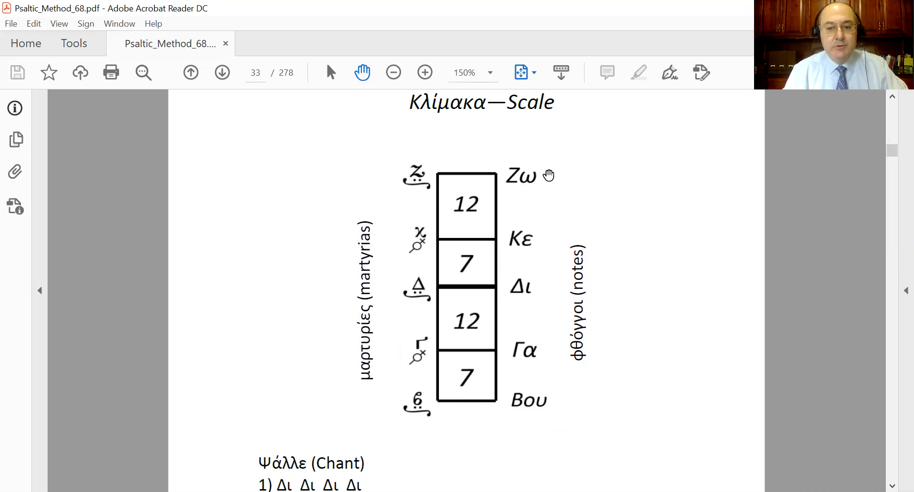
{"action": "mouse_move", "coordinate": [608, 289]}
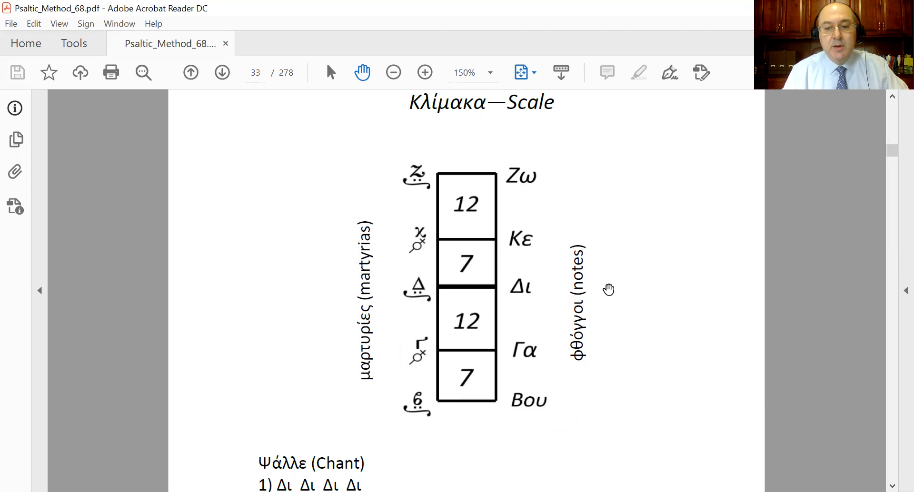
{"action": "scroll", "scroll_direction": "down", "scroll_amount": 3}
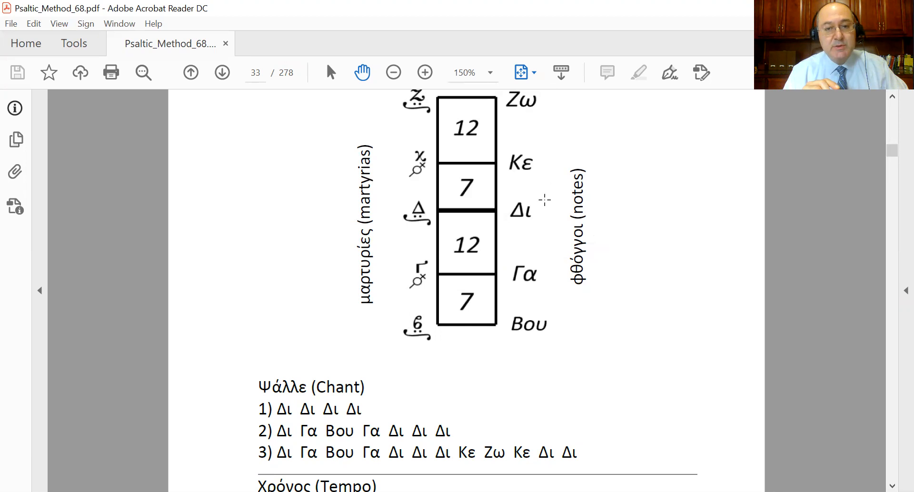
{"action": "mouse_move", "coordinate": [542, 198]}
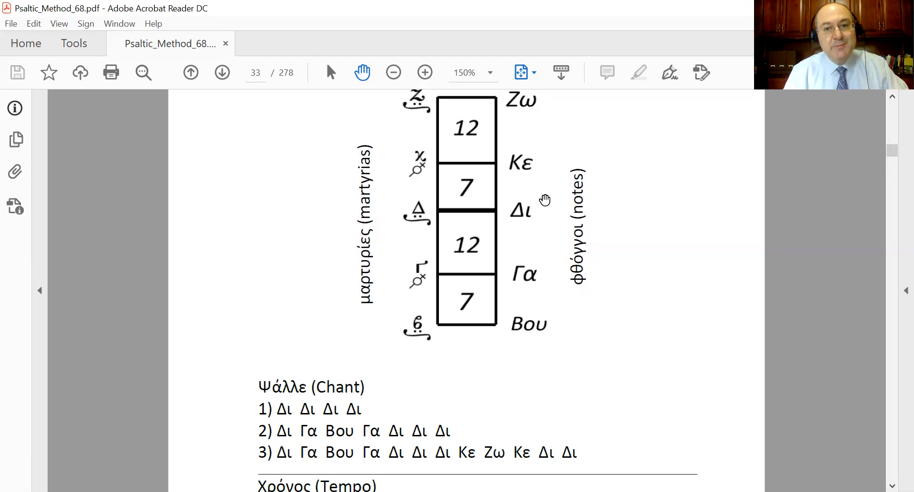
{"action": "scroll", "scroll_direction": "up", "scroll_amount": 3}
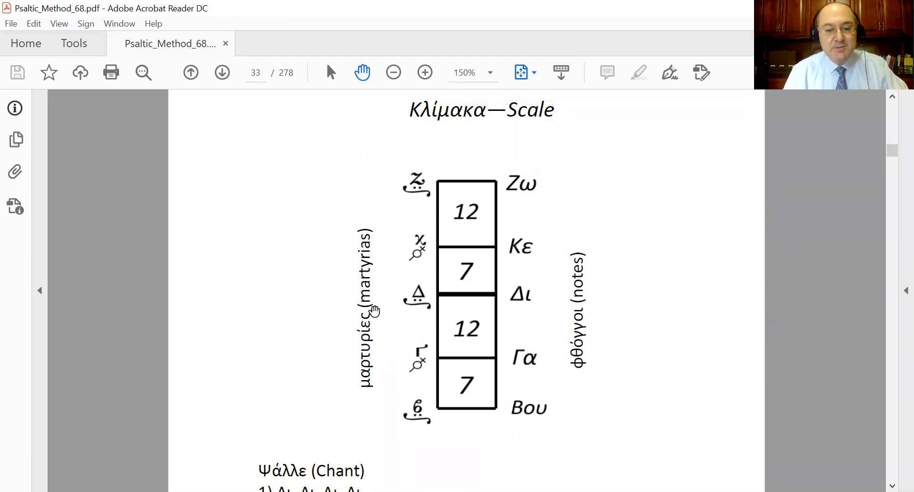
{"action": "mouse_move", "coordinate": [319, 432]}
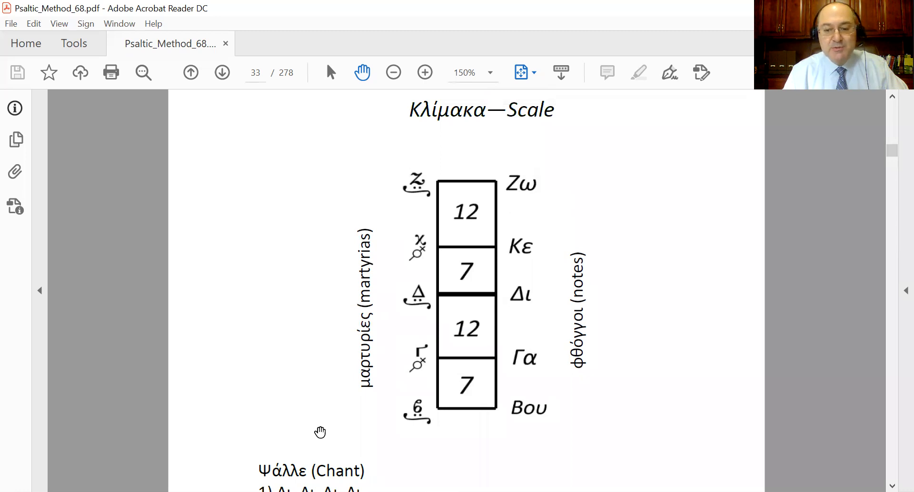